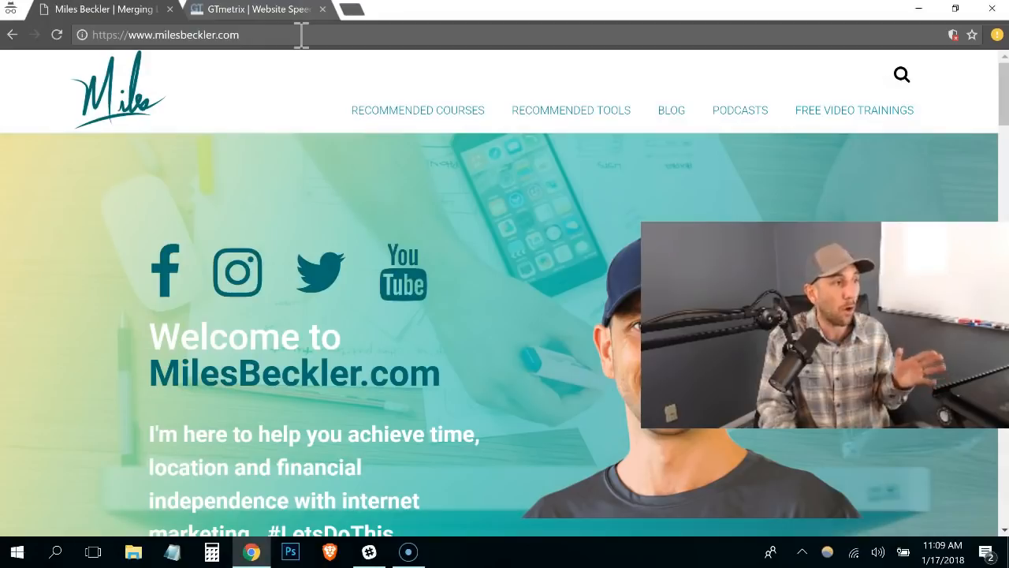
click(165, 34)
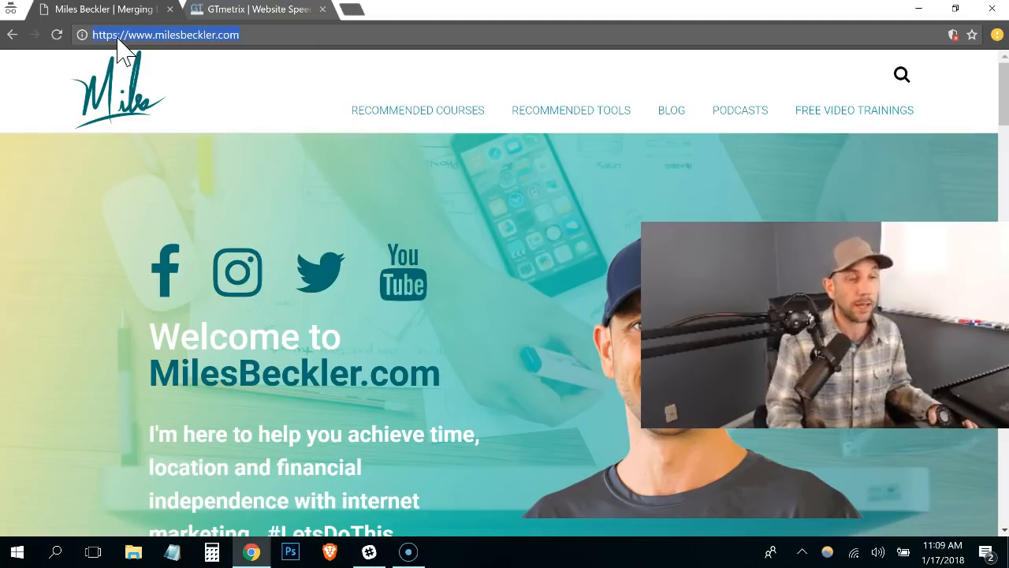
mouse_move(155, 49)
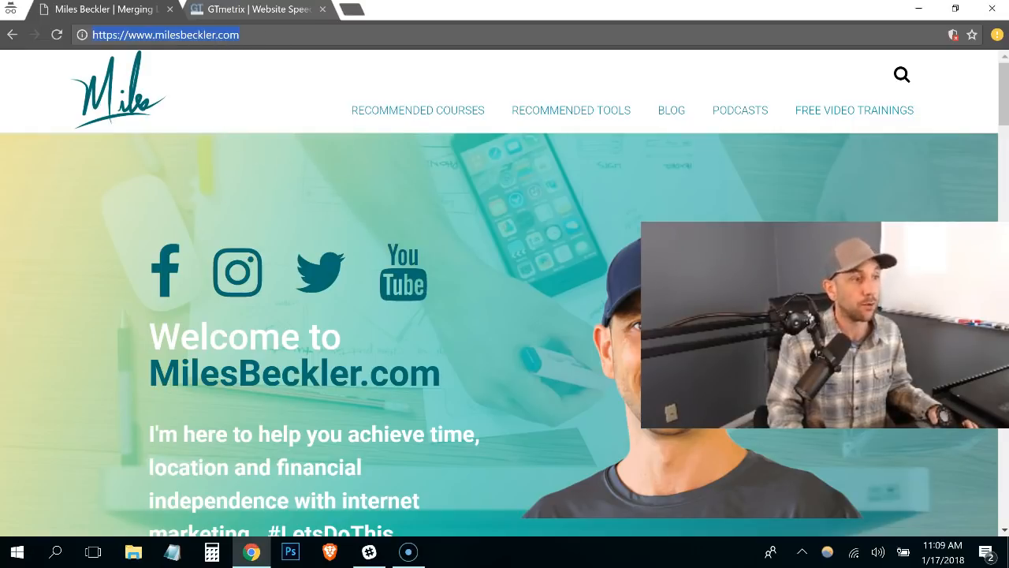
click(259, 10)
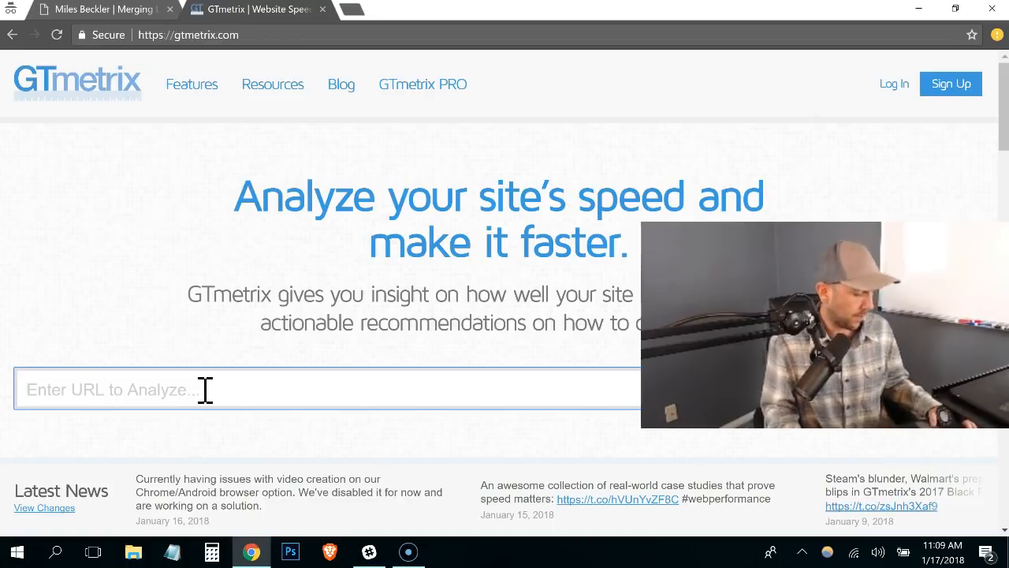
text(https://www.milesbeckler.com/)
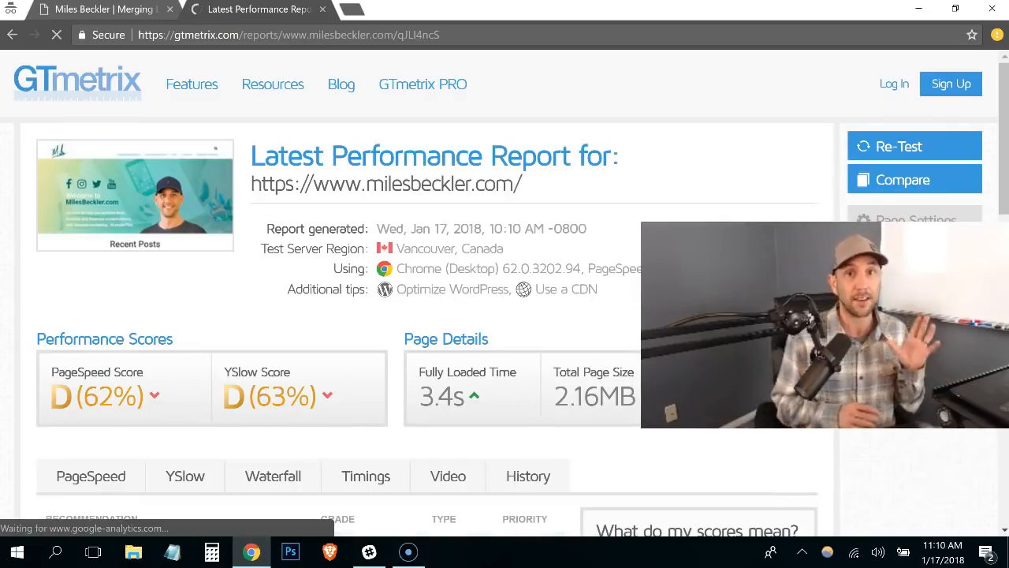
click(91, 476)
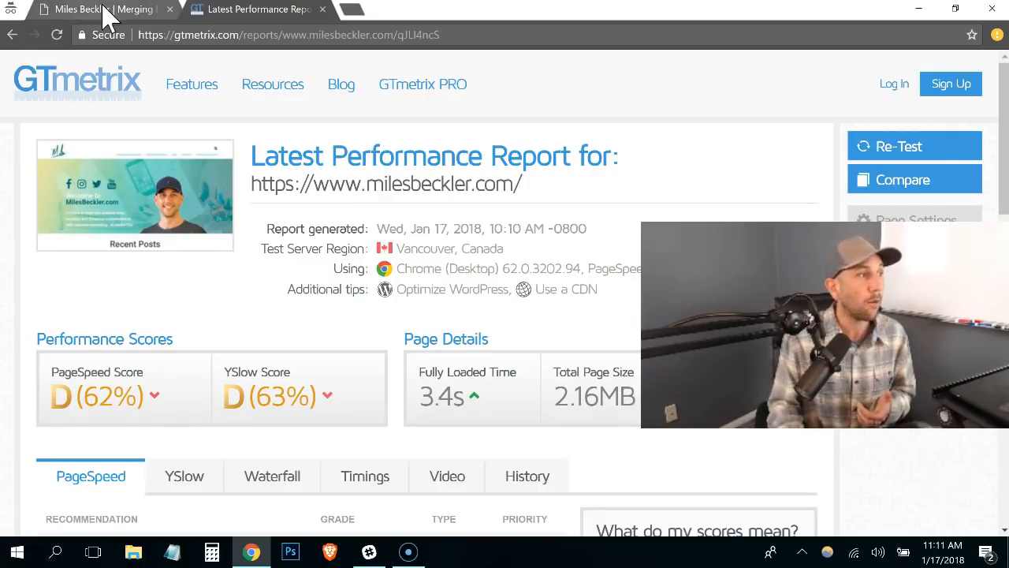
click(103, 10)
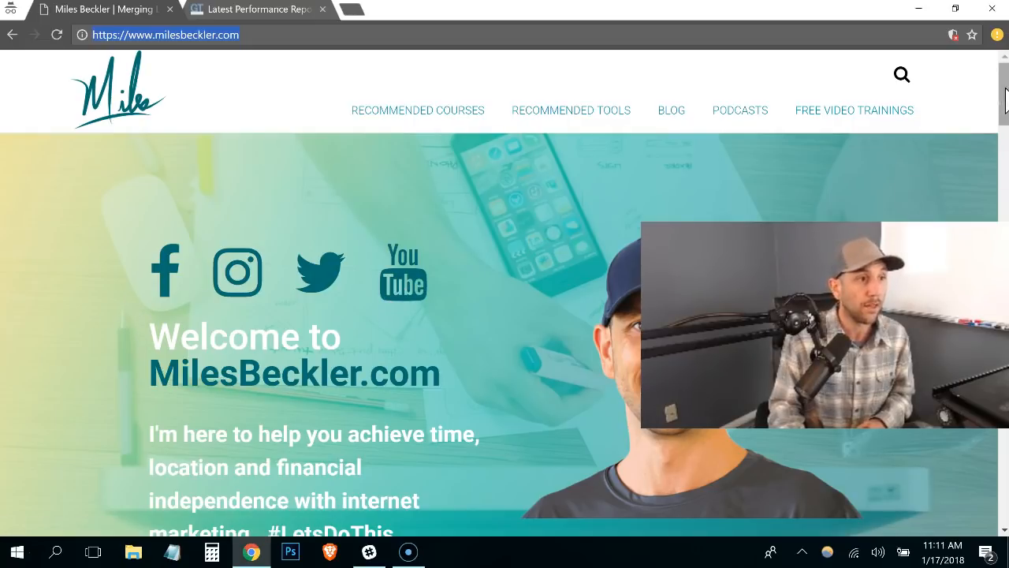
scroll(down, 3)
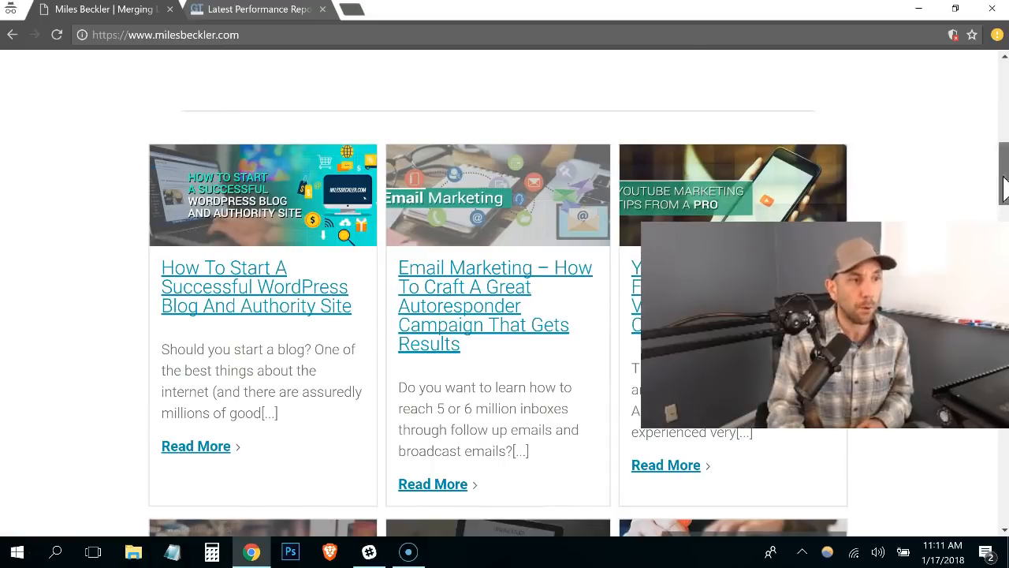
scroll(down, 3)
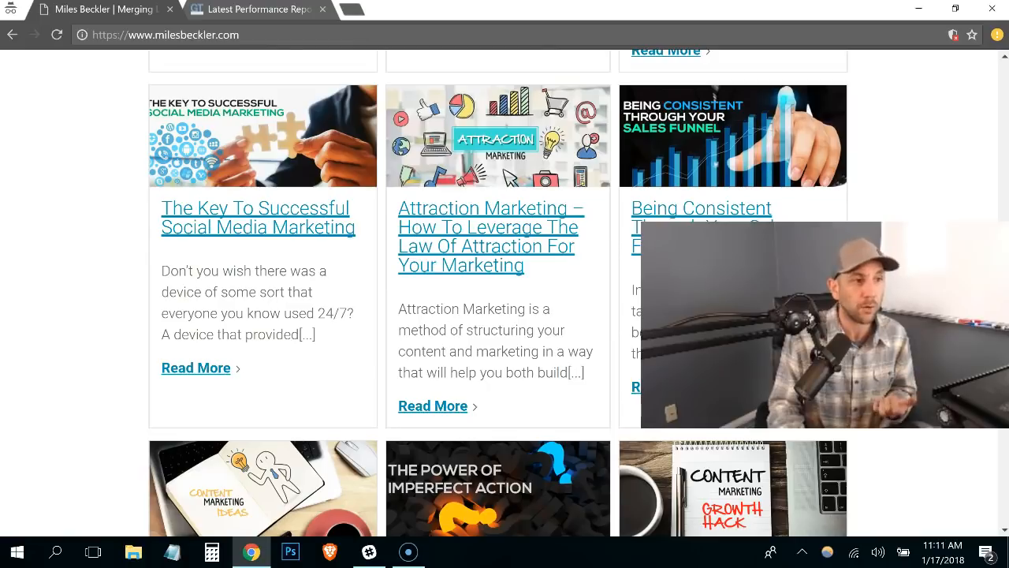
scroll(down, 3)
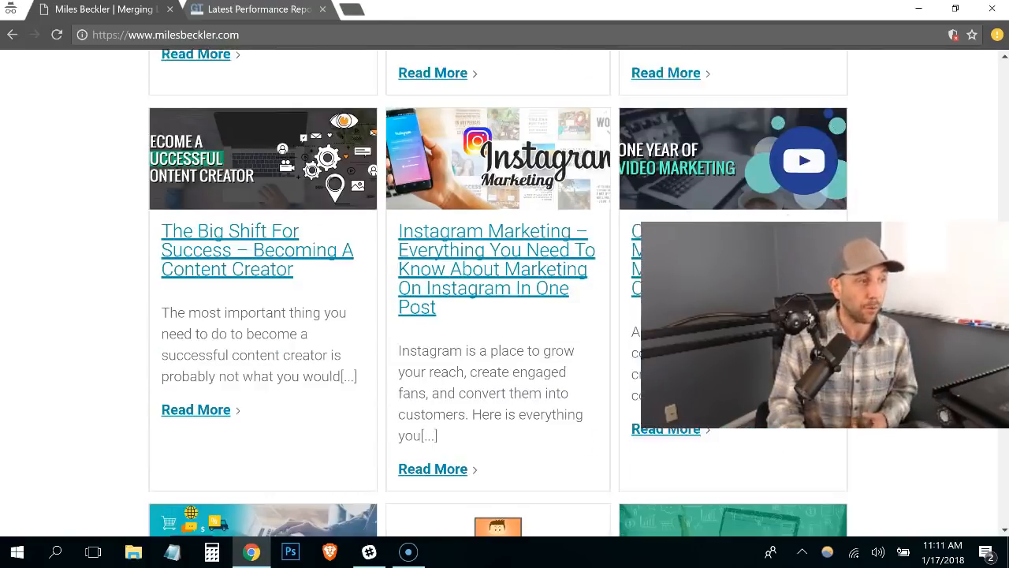
scroll(down, 3)
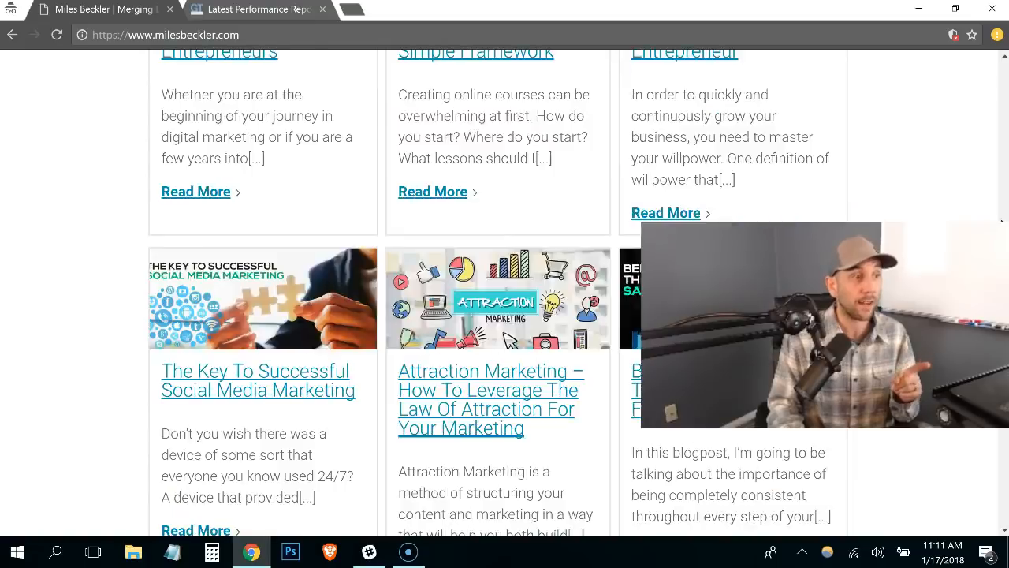
scroll(up, 3)
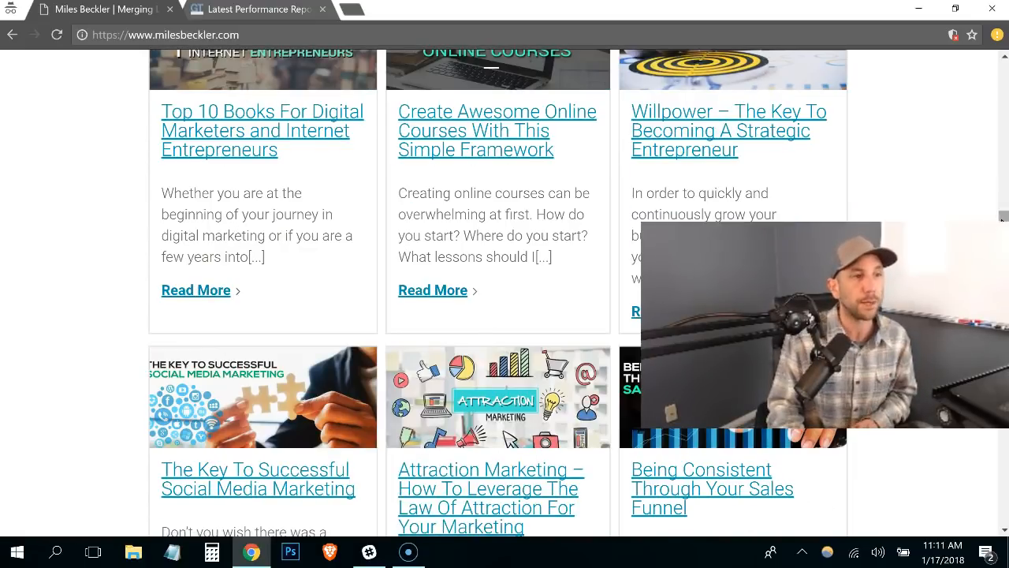
scroll(up, 3)
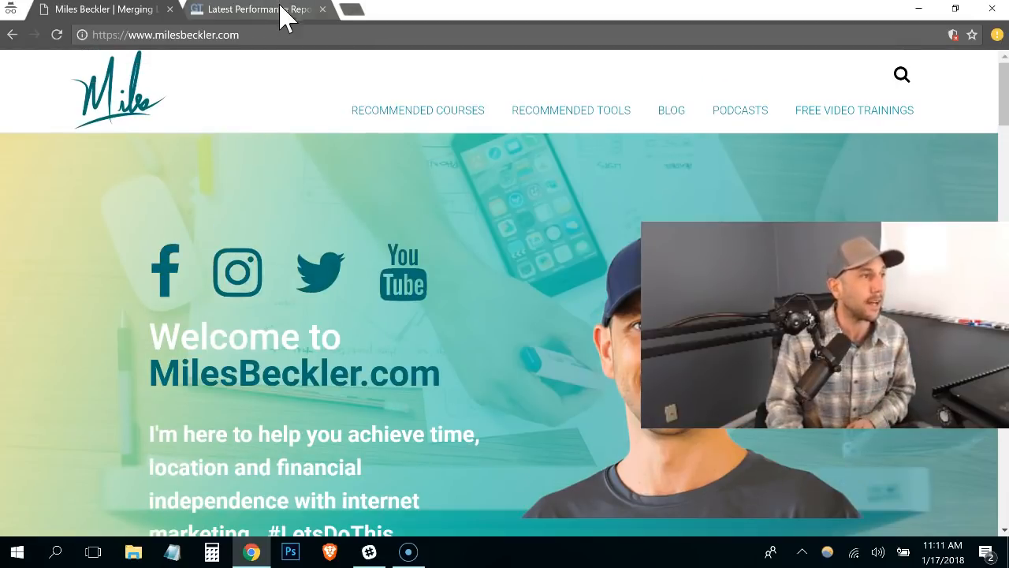
- Return to the GTmetrix report and scroll to Page Details and PageSpeed recommendations
click(253, 10)
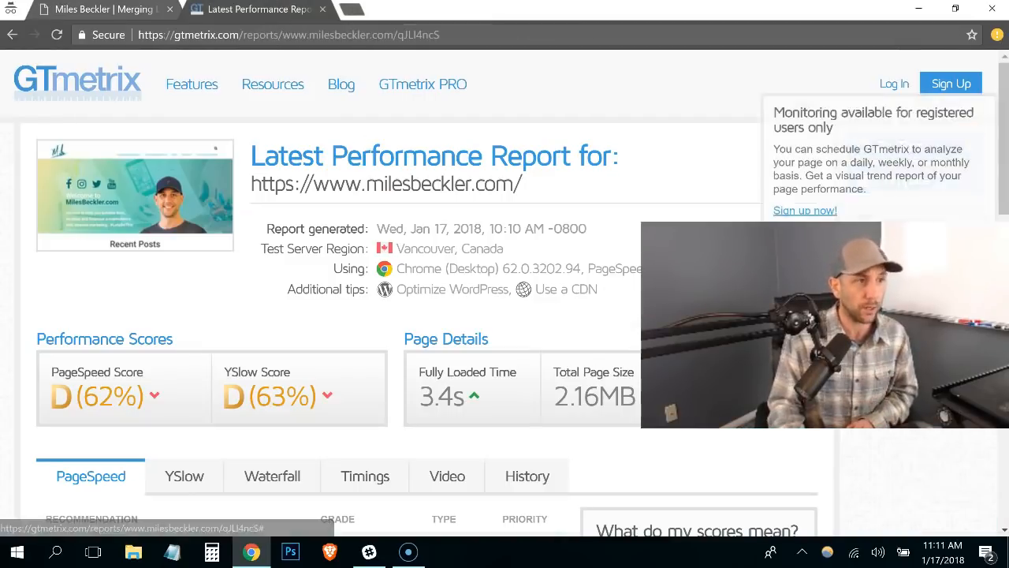
scroll(down, 3)
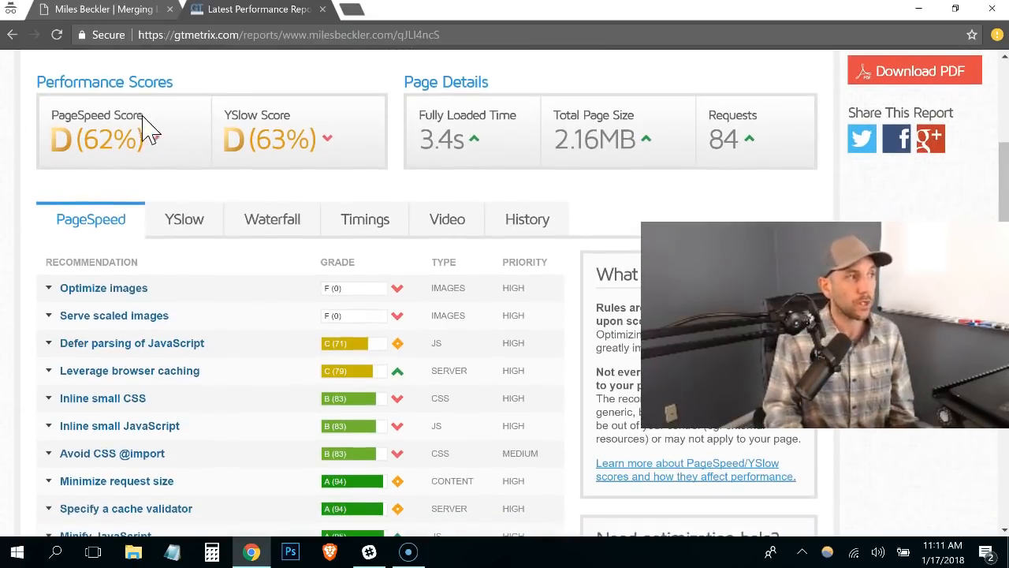
mouse_move(140, 172)
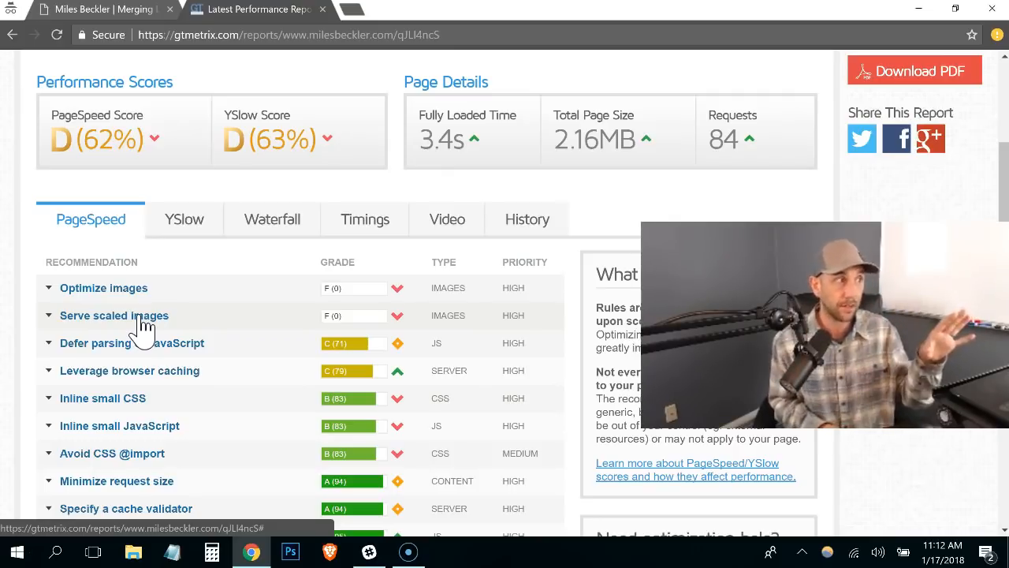
mouse_move(186, 350)
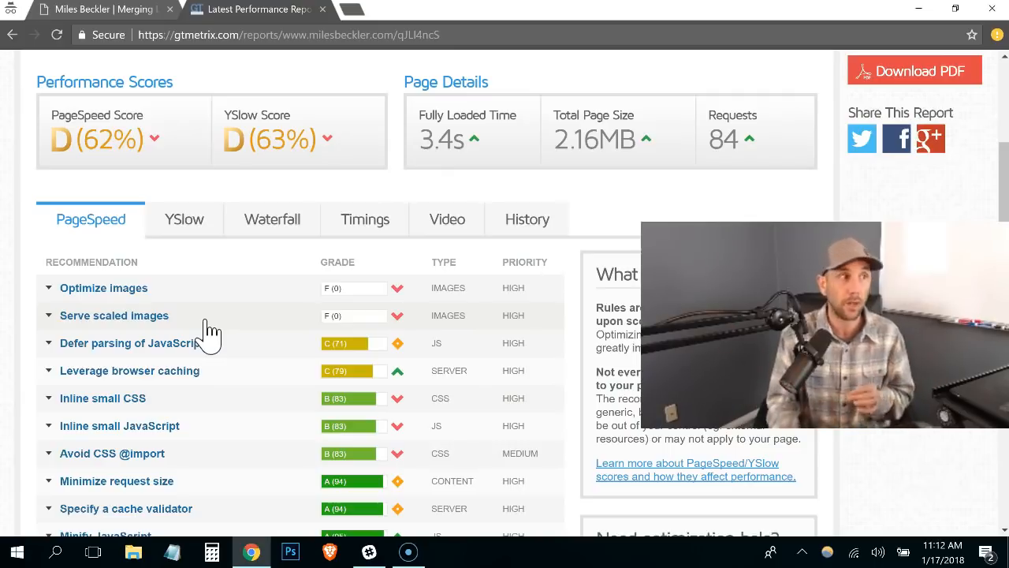
- On the live site, leave the WordPress blog post via Back and close the free course popup
click(102, 9)
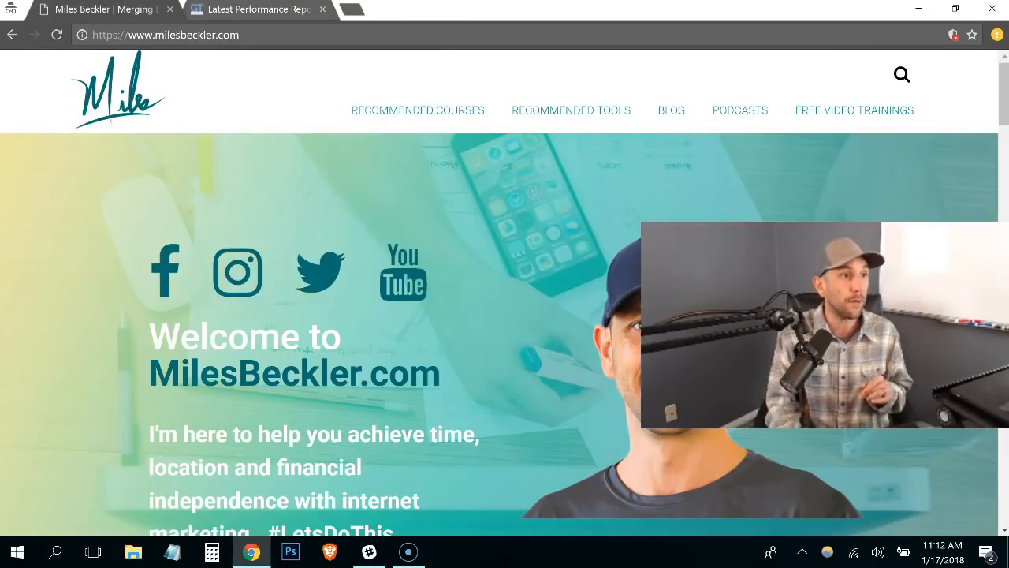
scroll(down, 3)
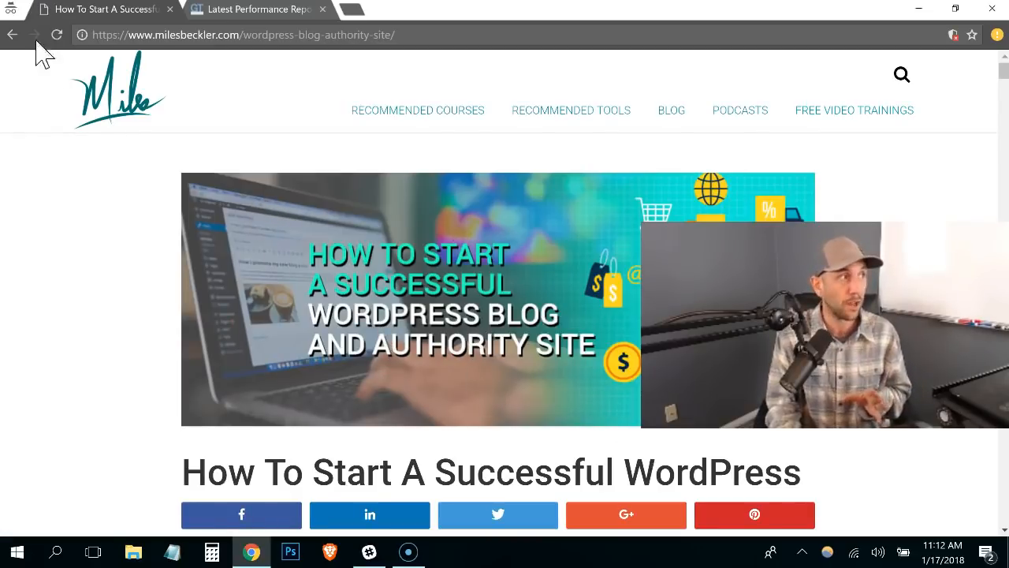
click(12, 34)
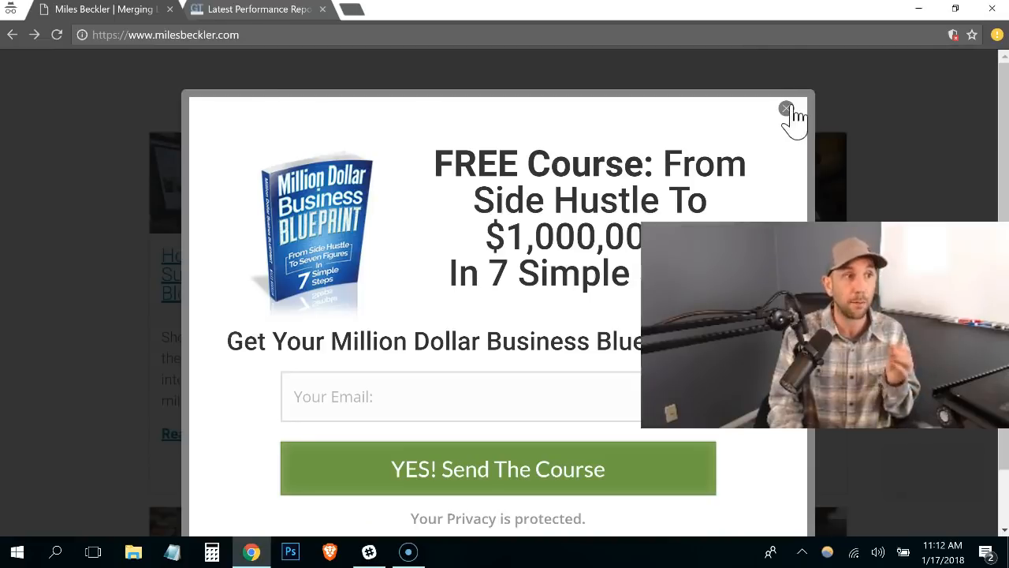
click(785, 107)
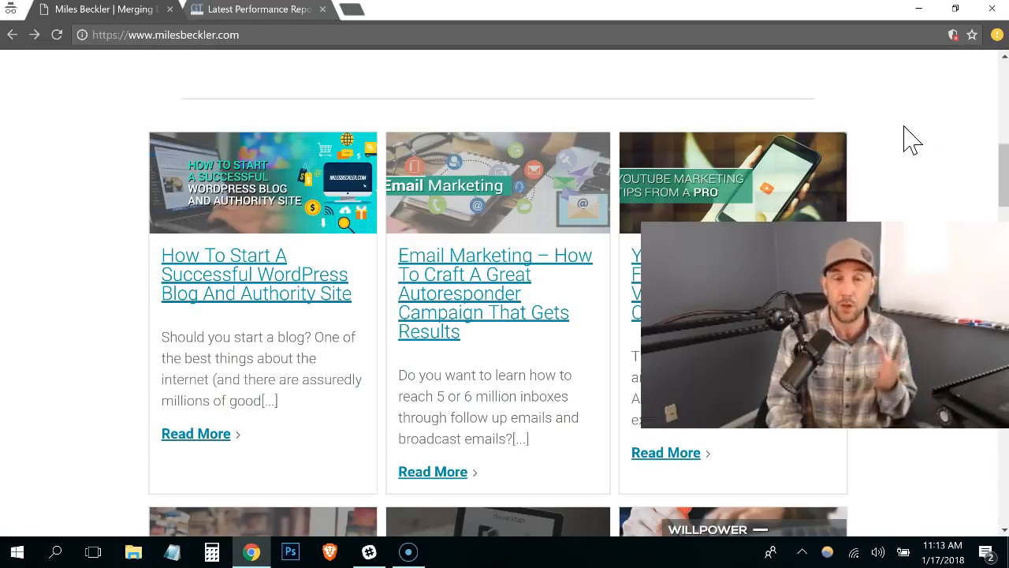
mouse_move(292, 281)
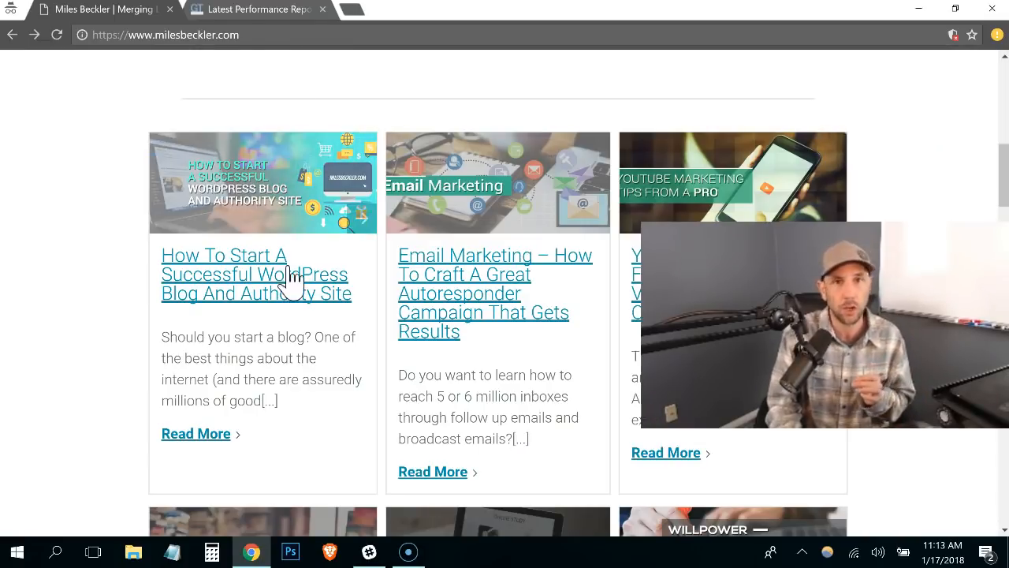
mouse_move(303, 236)
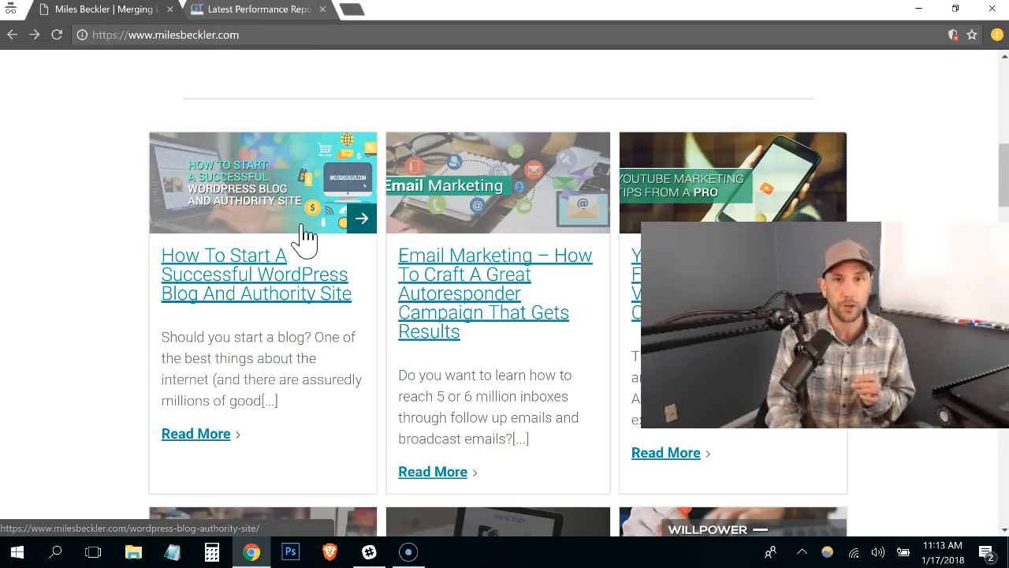
mouse_move(316, 244)
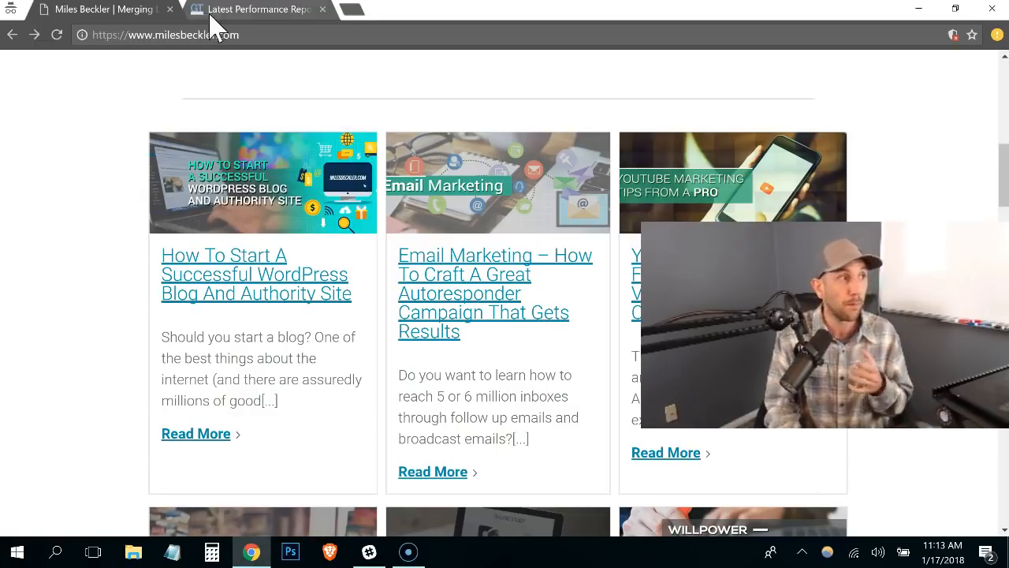
- Show the YSlow recommendations in the GTmetrix report and scroll through them
click(256, 10)
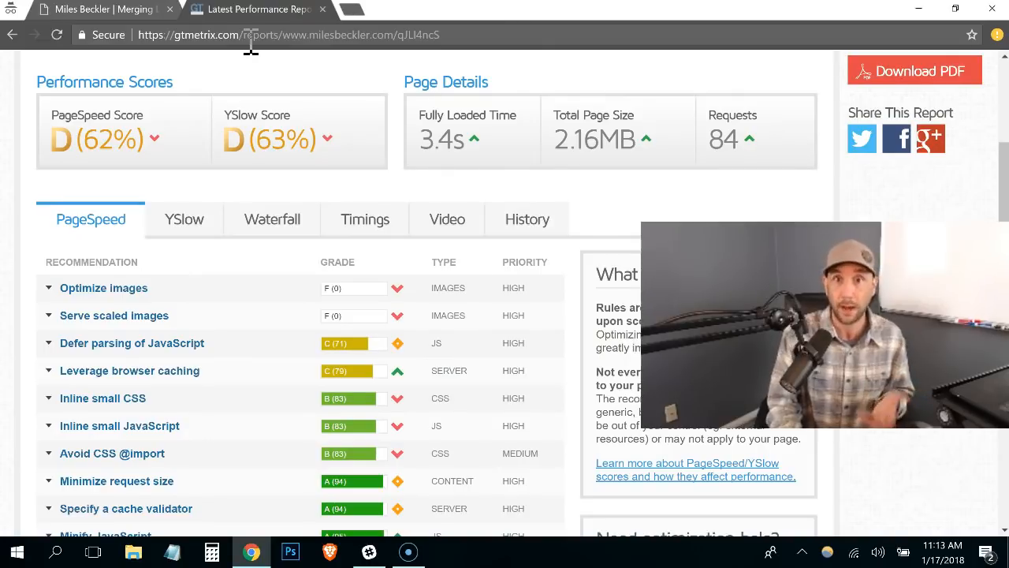
mouse_move(363, 344)
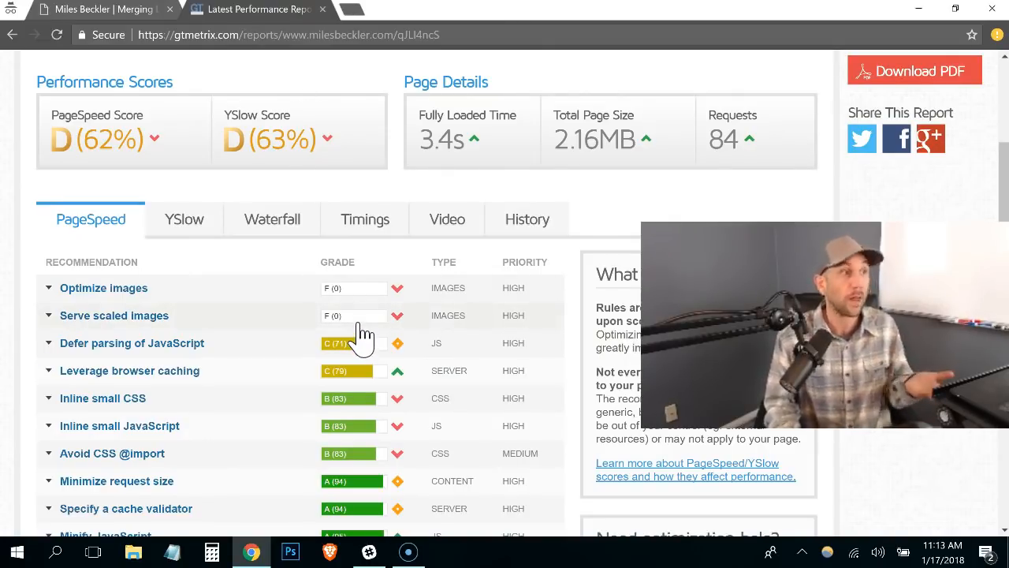
click(184, 217)
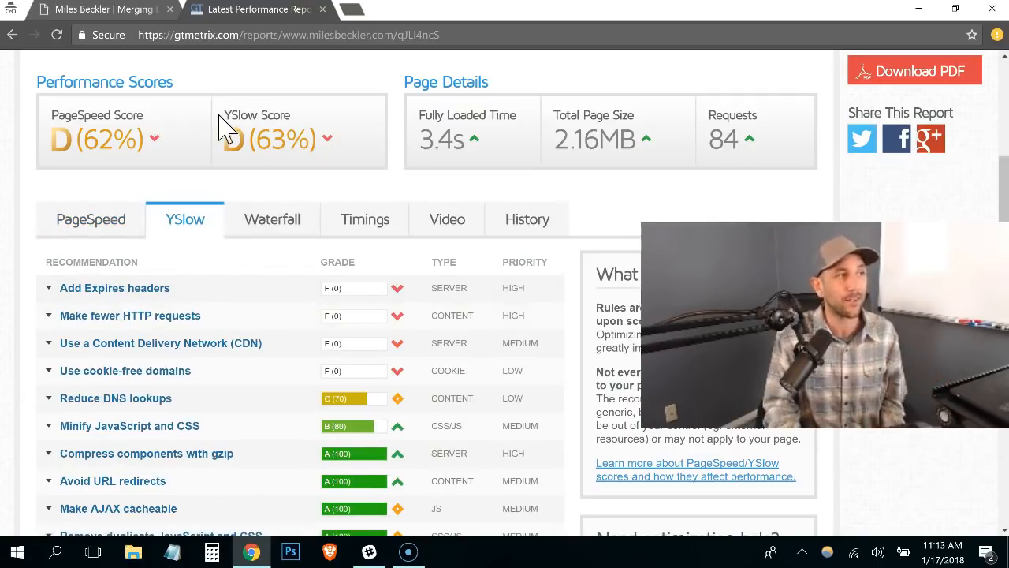
mouse_move(328, 139)
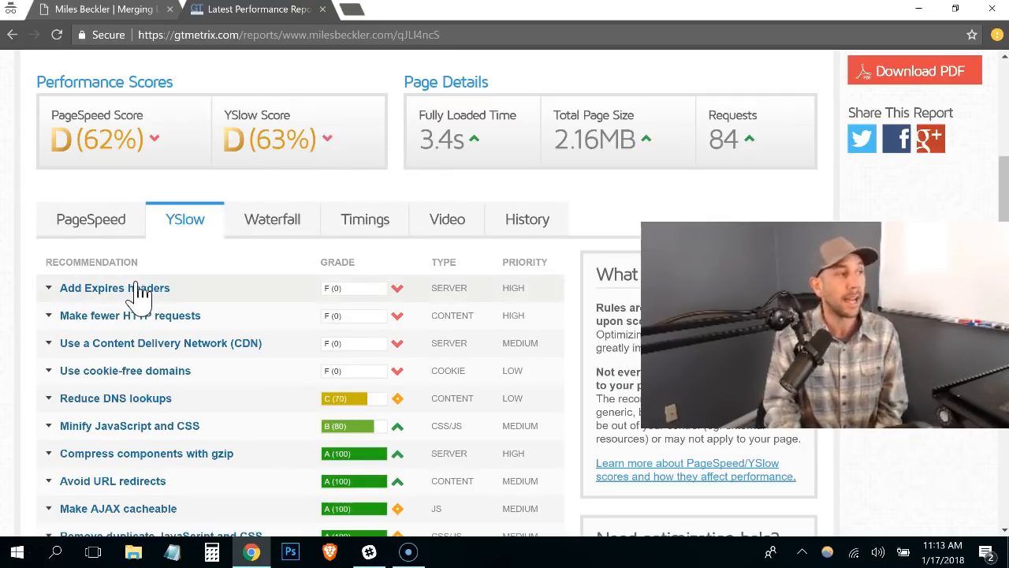
mouse_move(123, 404)
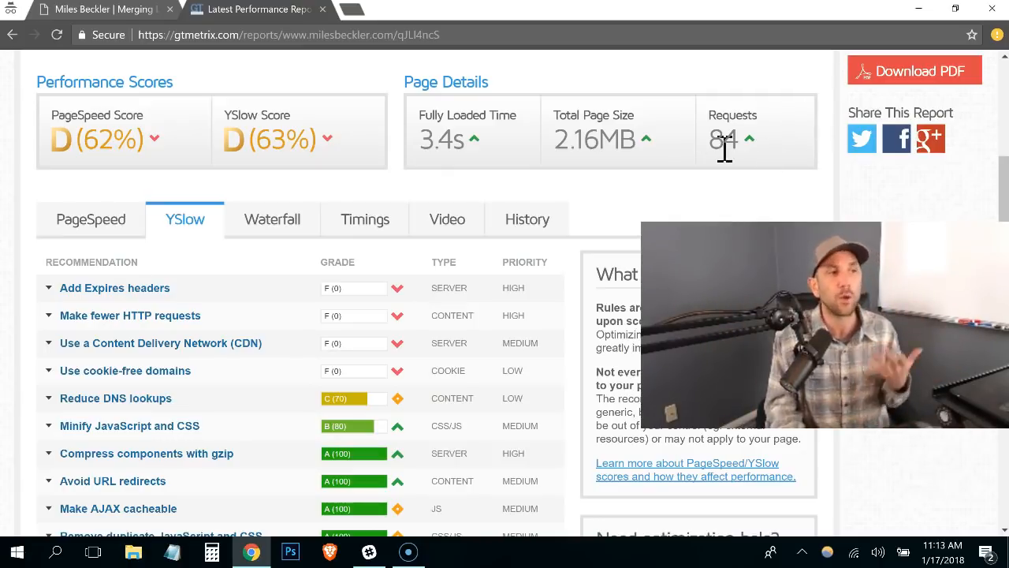
mouse_move(760, 145)
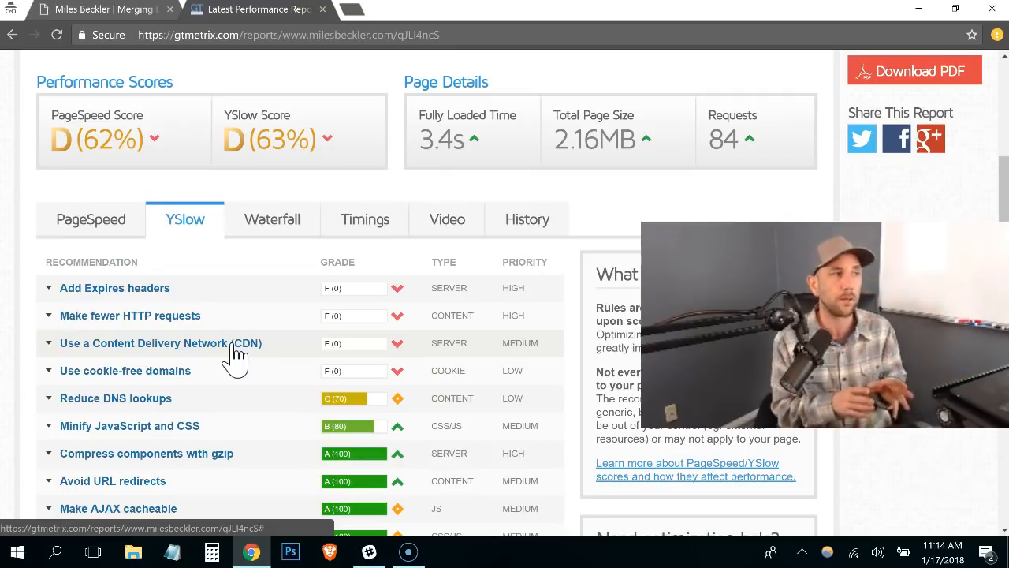
mouse_move(195, 372)
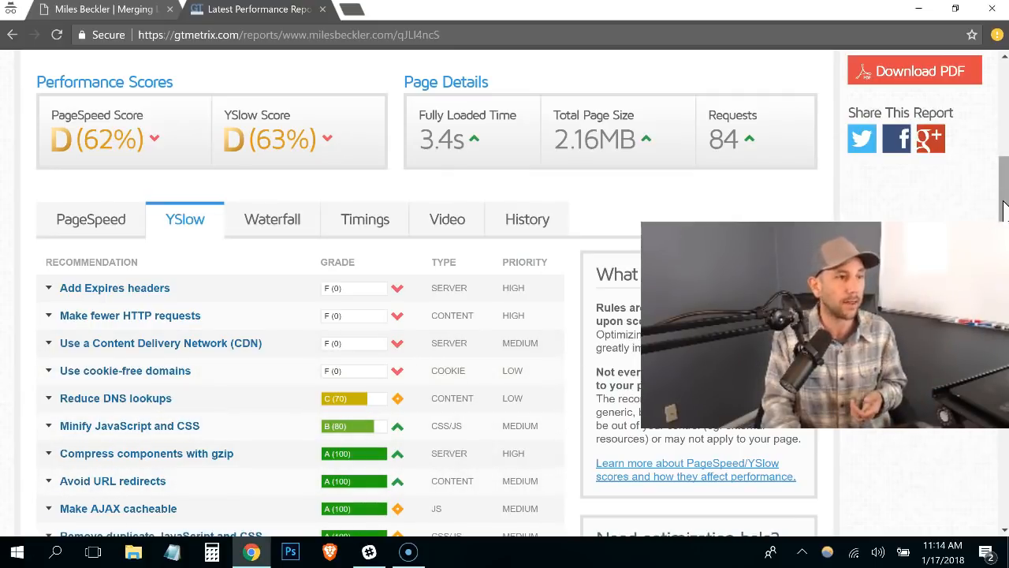
scroll(down, 3)
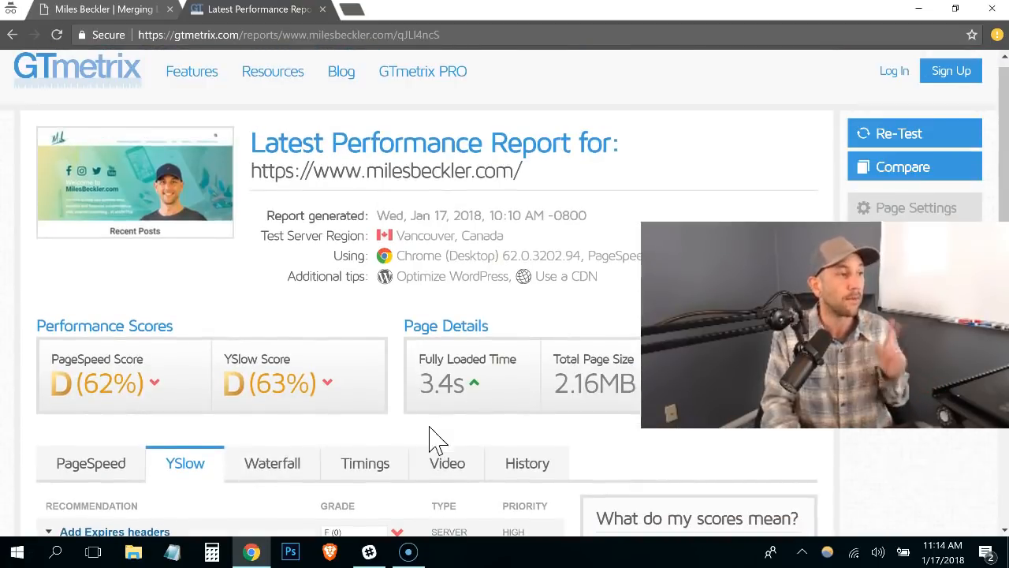
- Show the Waterfall chart and scroll through all request rows, then back toward the first
click(271, 464)
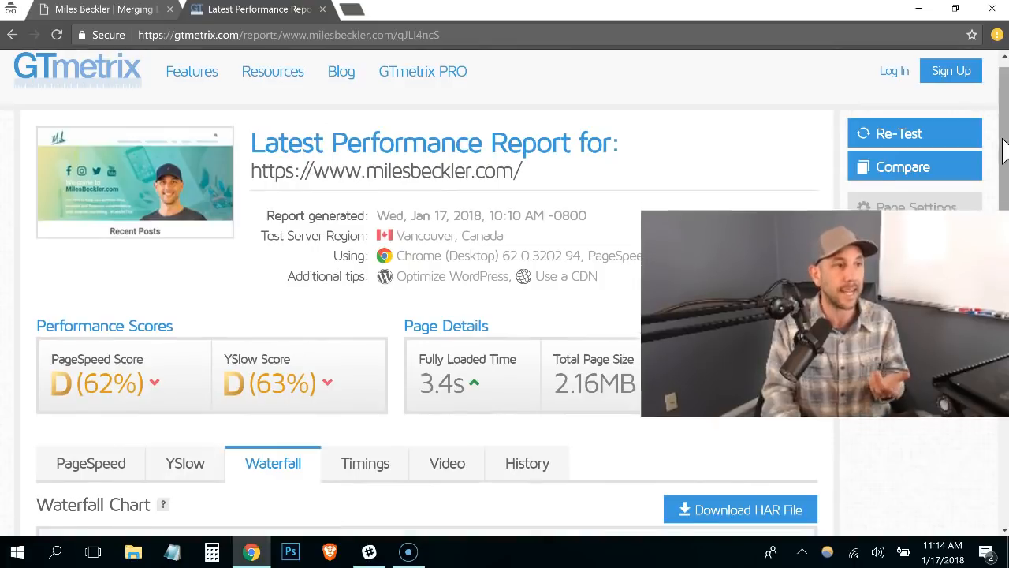
scroll(down, 3)
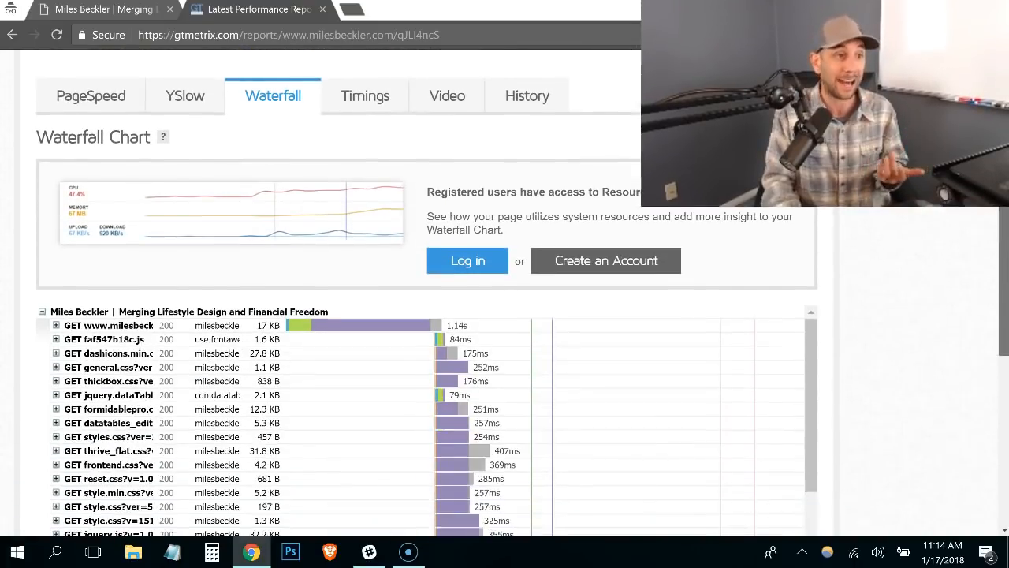
scroll(down, 3)
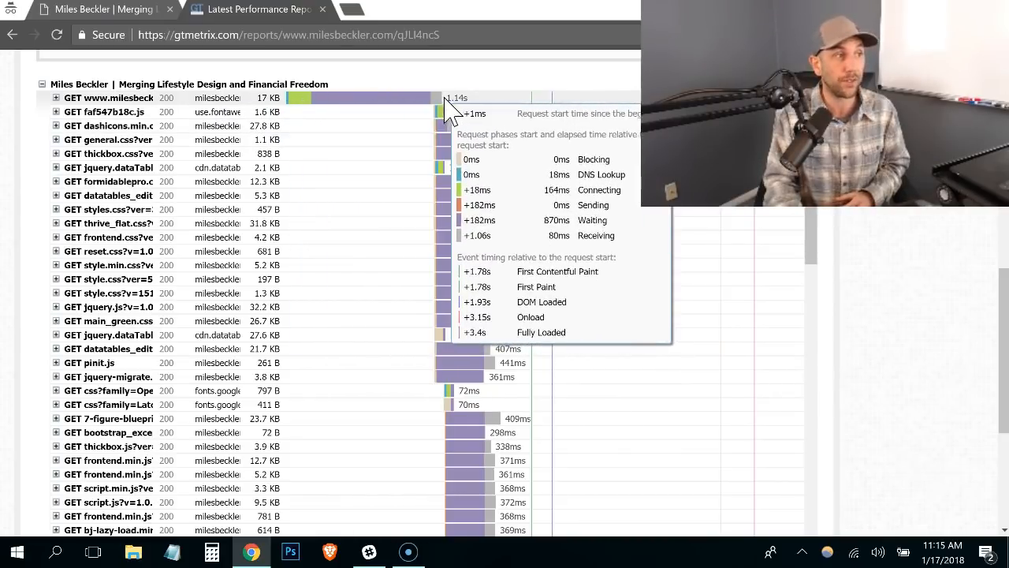
mouse_move(505, 86)
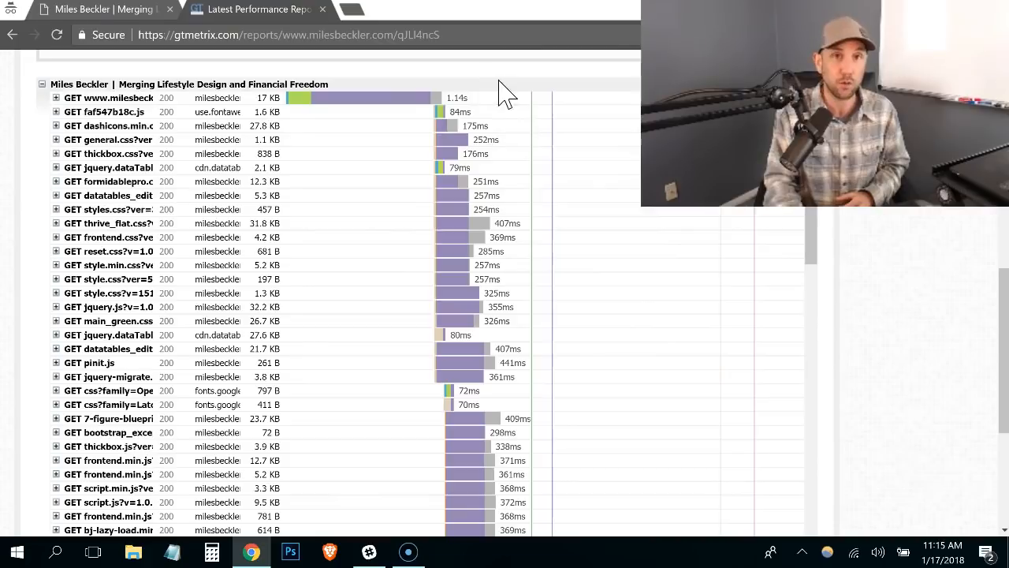
mouse_move(370, 97)
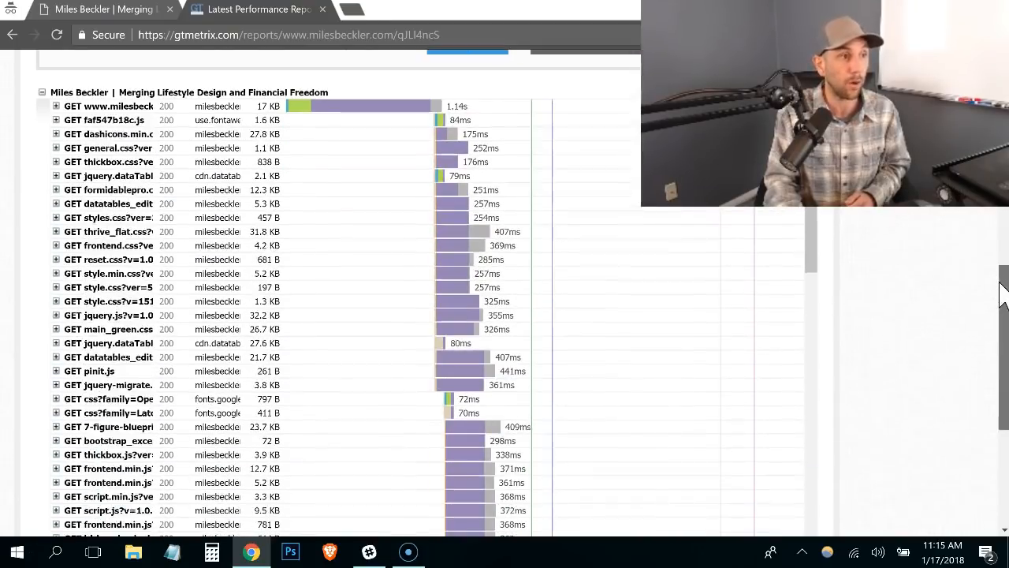
scroll(down, 3)
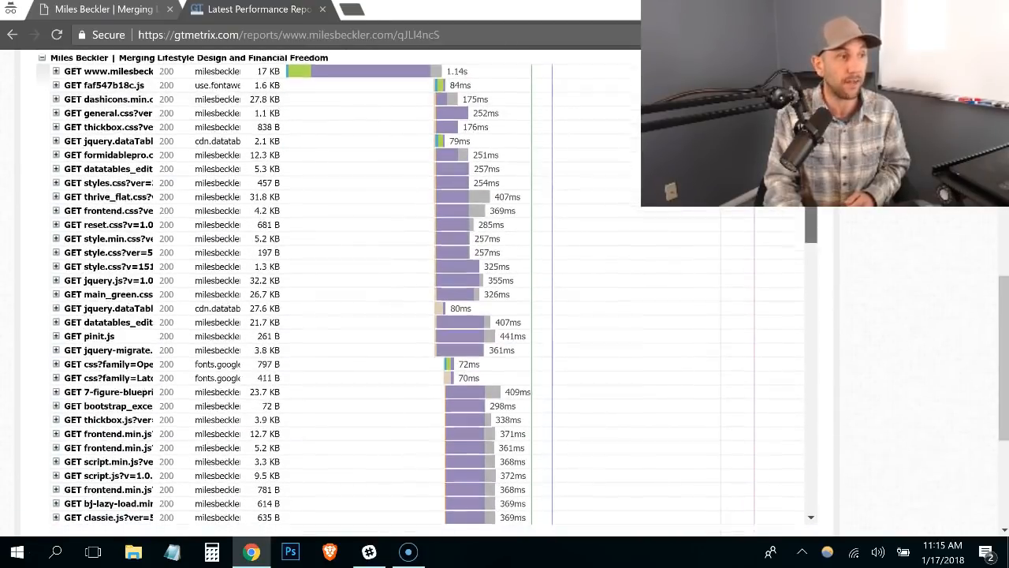
scroll(down, 3)
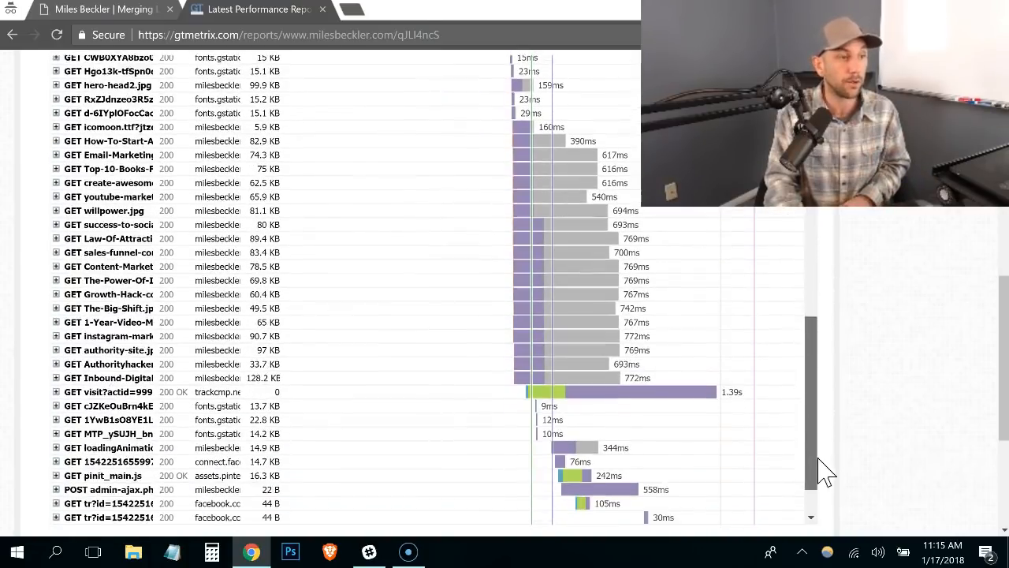
scroll(down, 3)
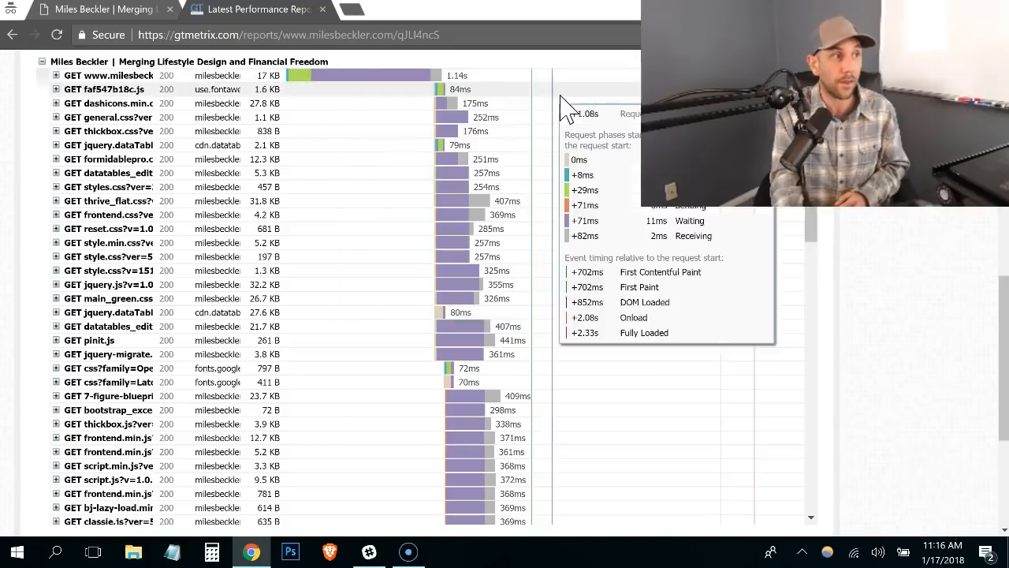
scroll(down, 3)
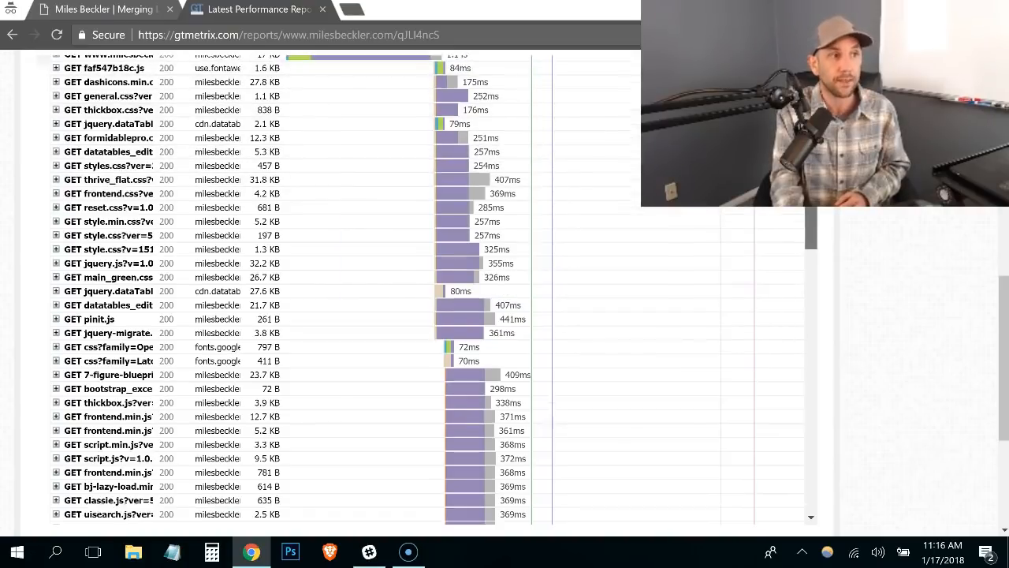
scroll(down, 3)
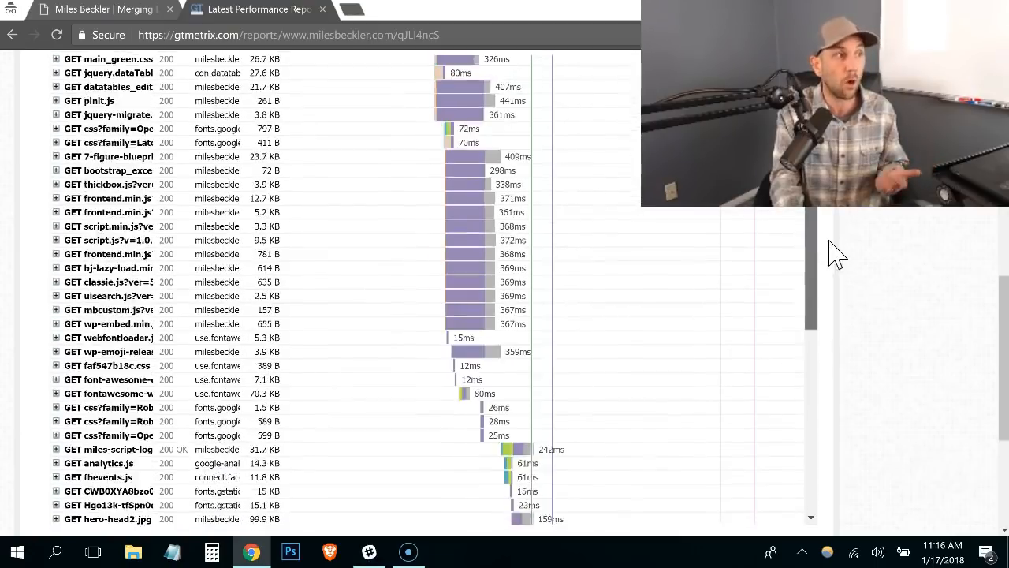
mouse_move(460, 229)
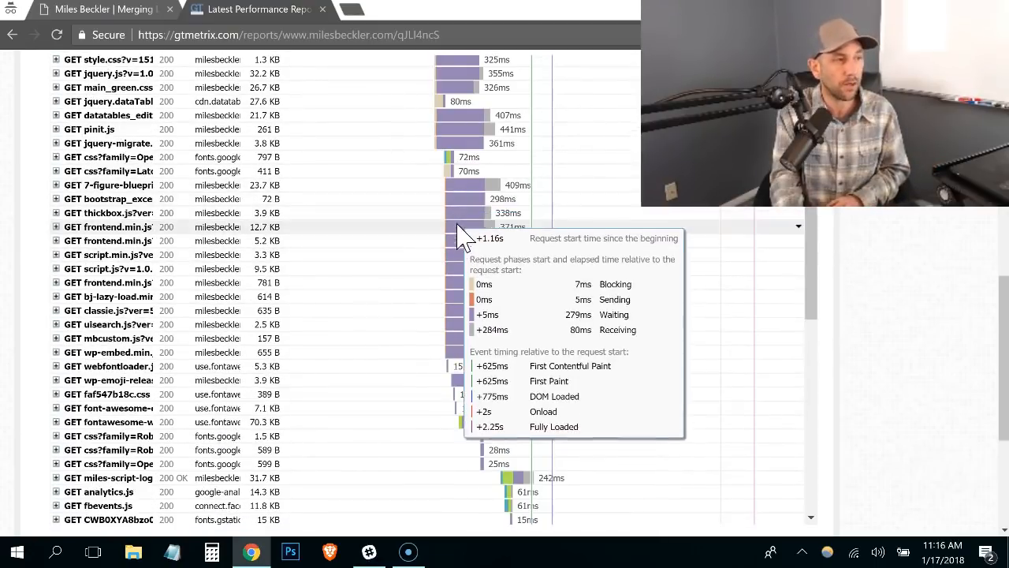
mouse_move(470, 353)
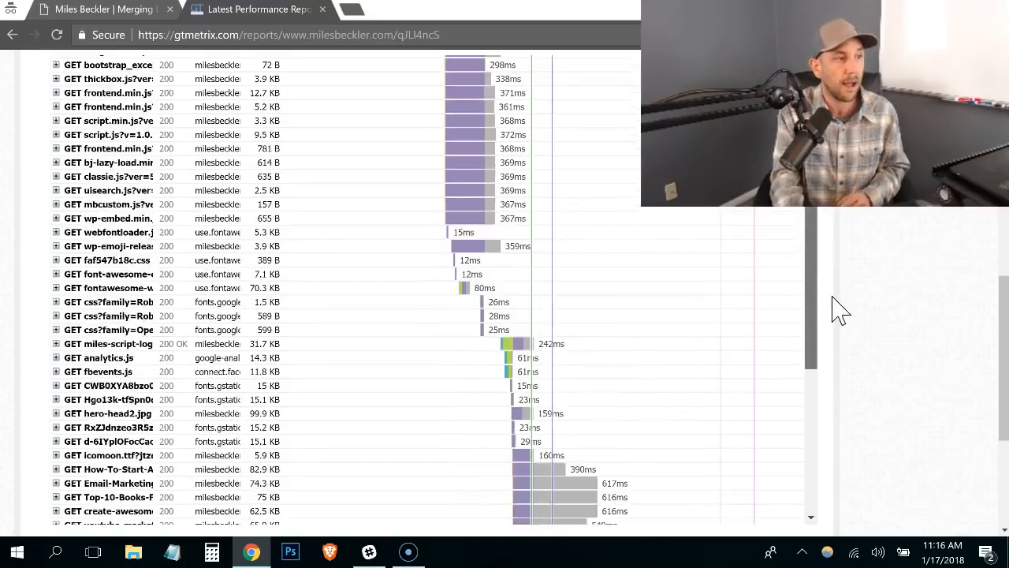
scroll(down, 3)
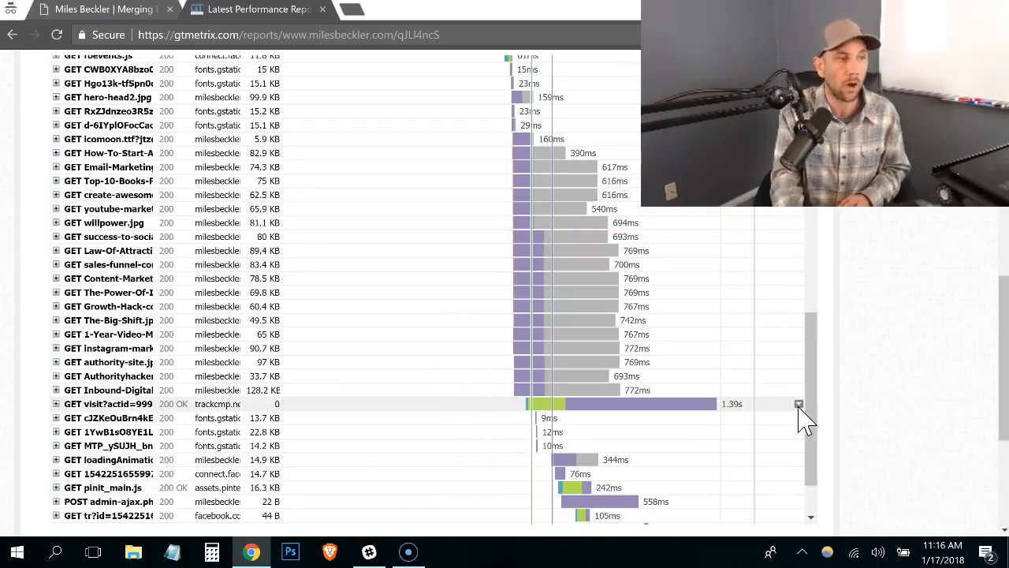
scroll(up, 3)
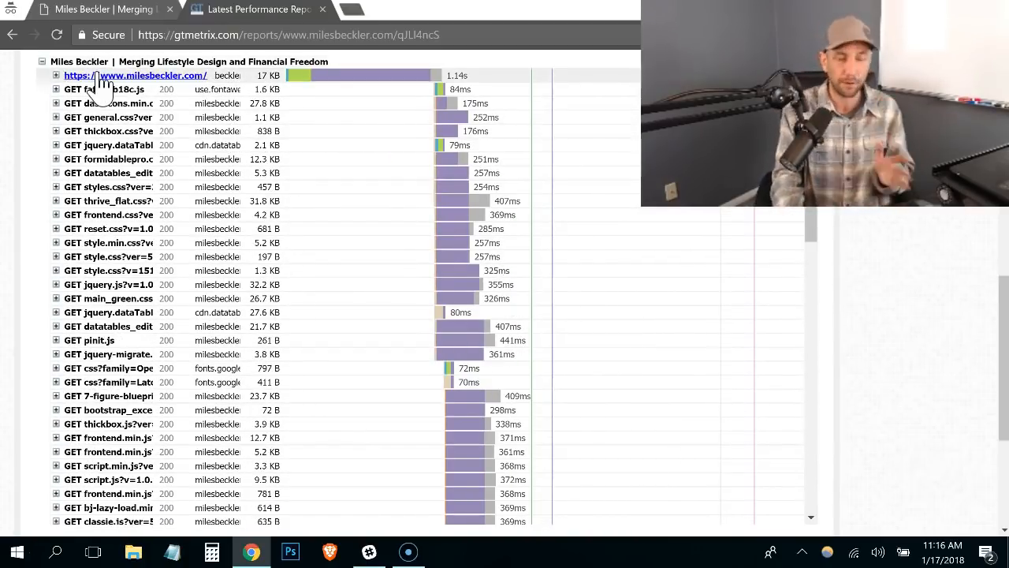
mouse_move(300, 76)
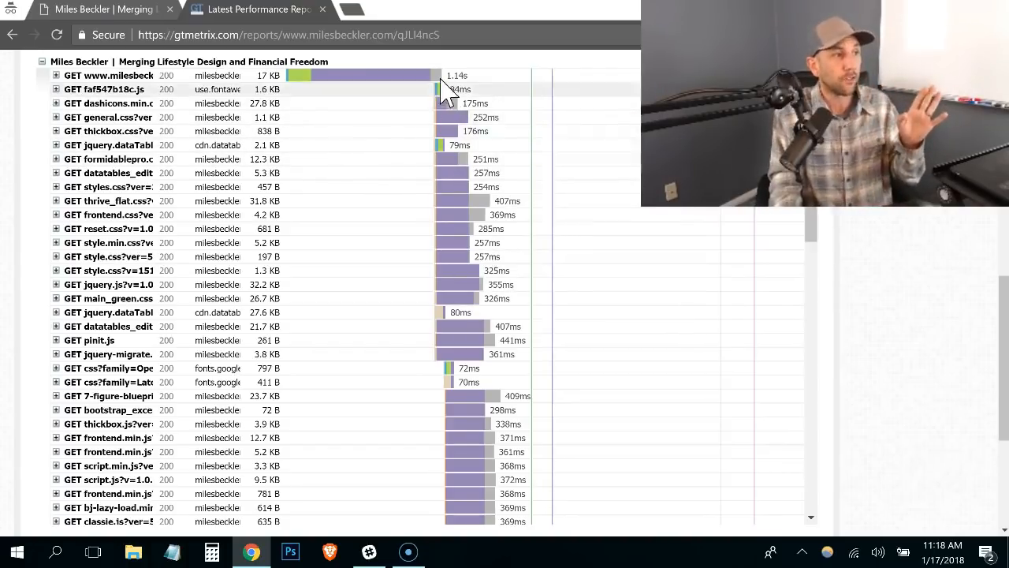
mouse_move(469, 256)
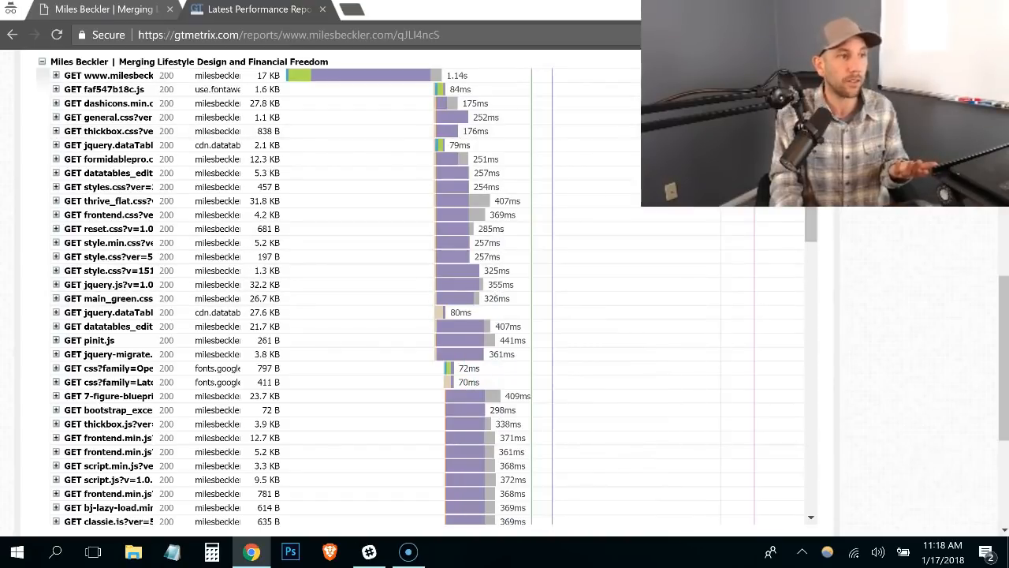
scroll(down, 3)
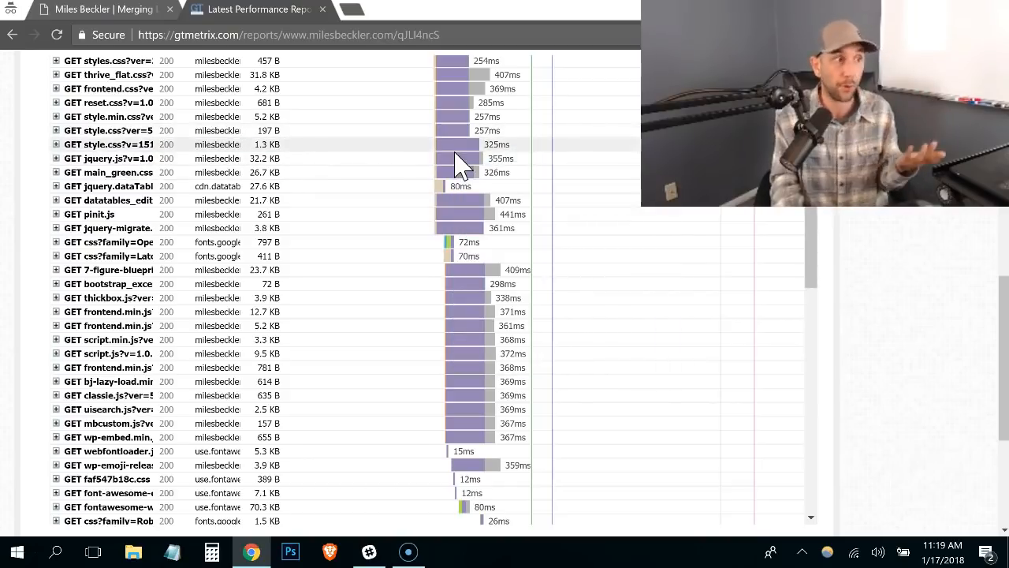
mouse_move(460, 157)
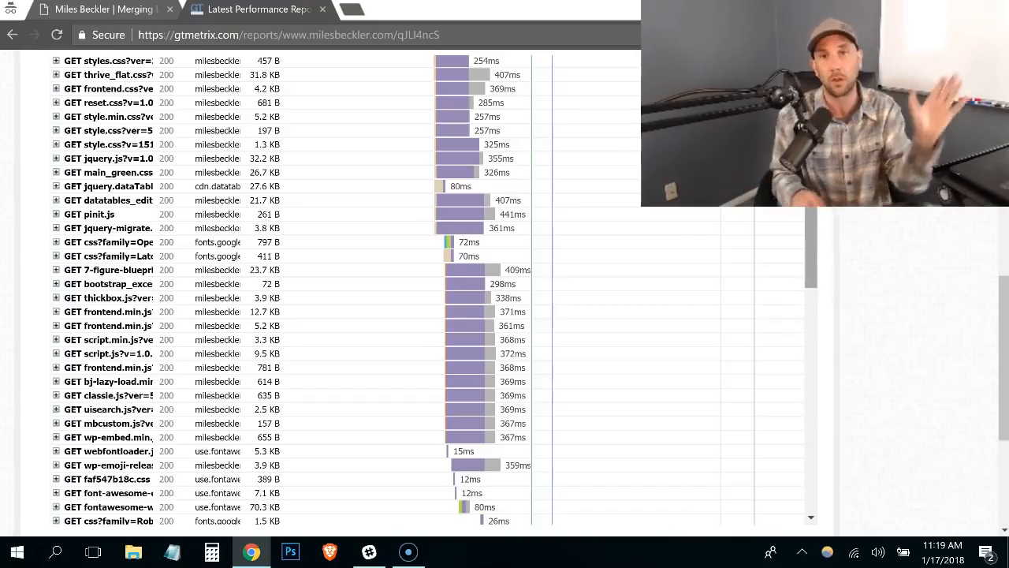
scroll(down, 3)
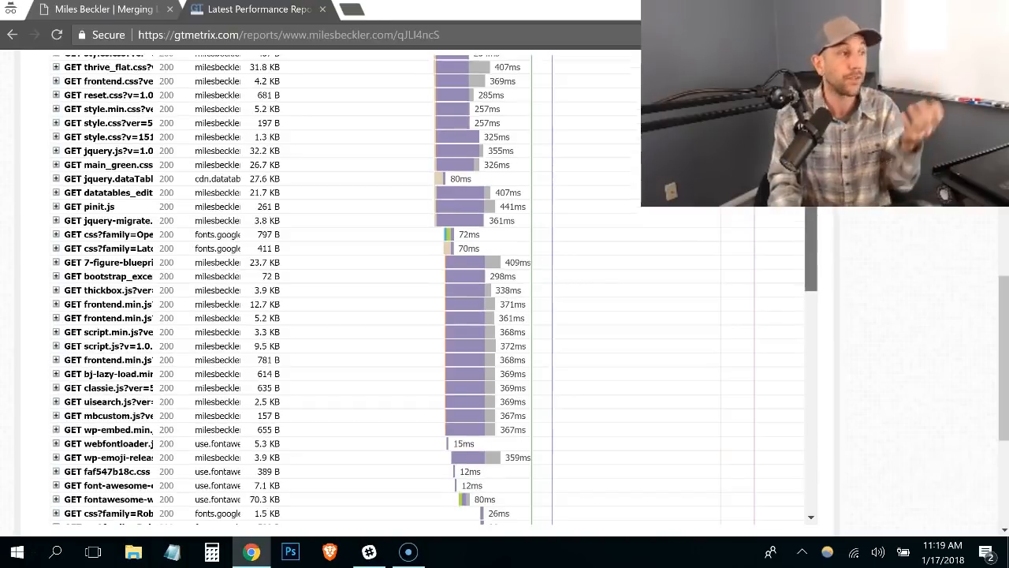
scroll(down, 3)
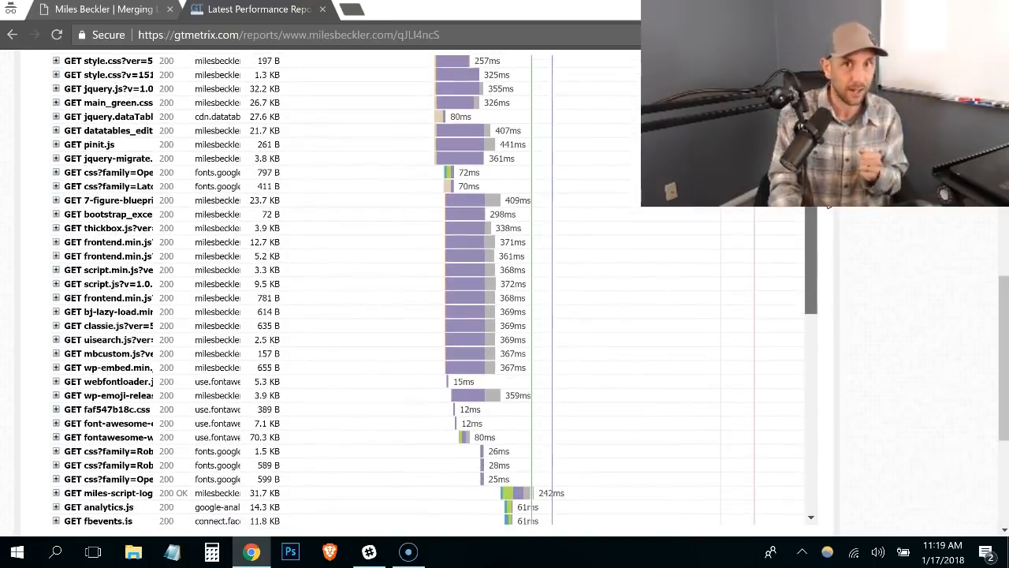
scroll(down, 3)
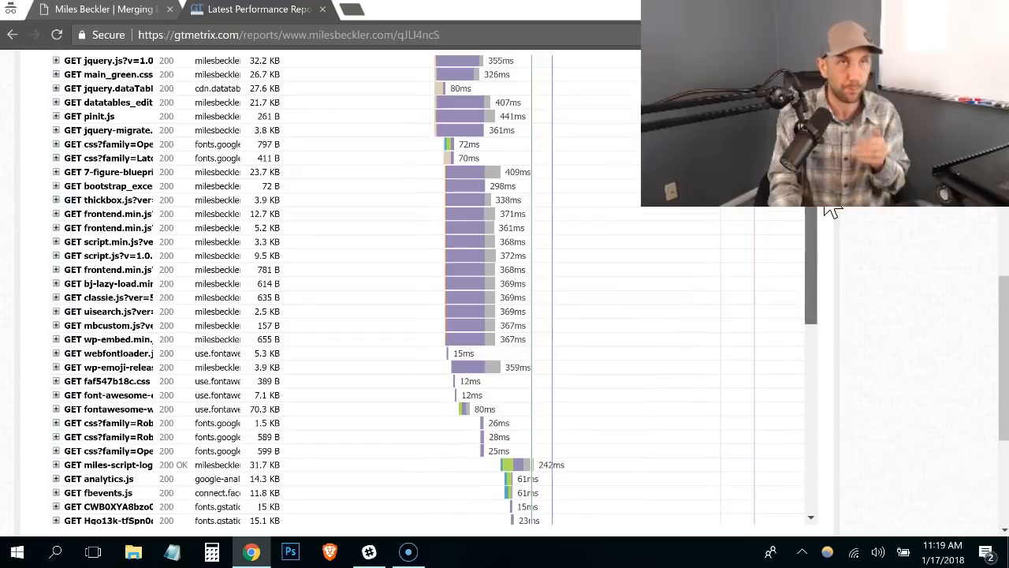
scroll(down, 3)
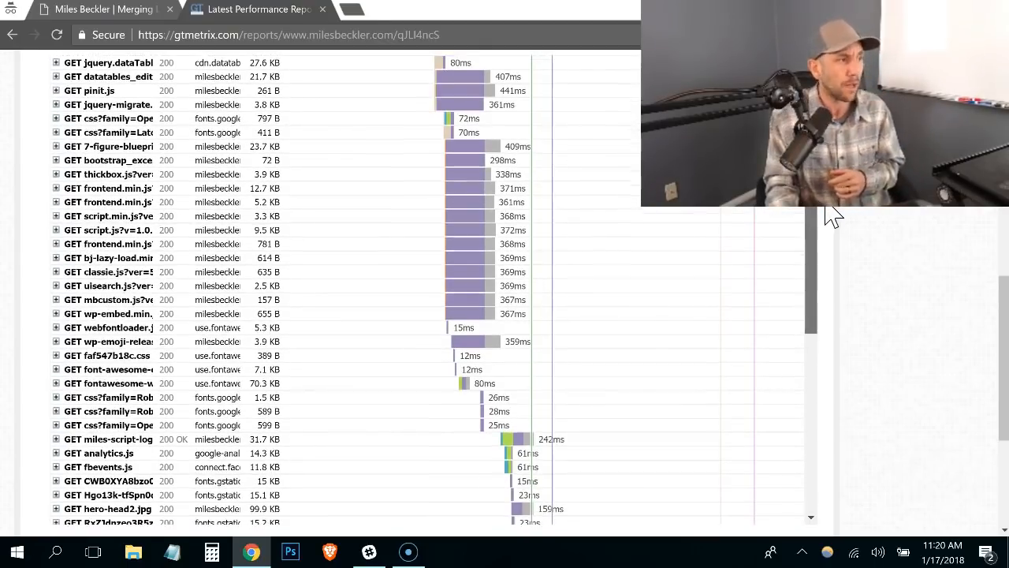
scroll(down, 3)
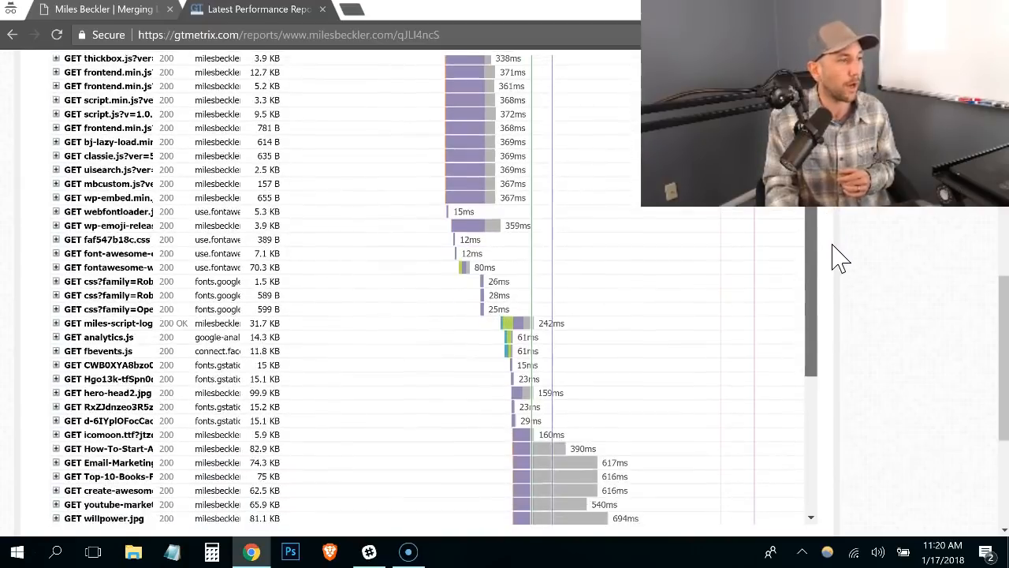
scroll(down, 3)
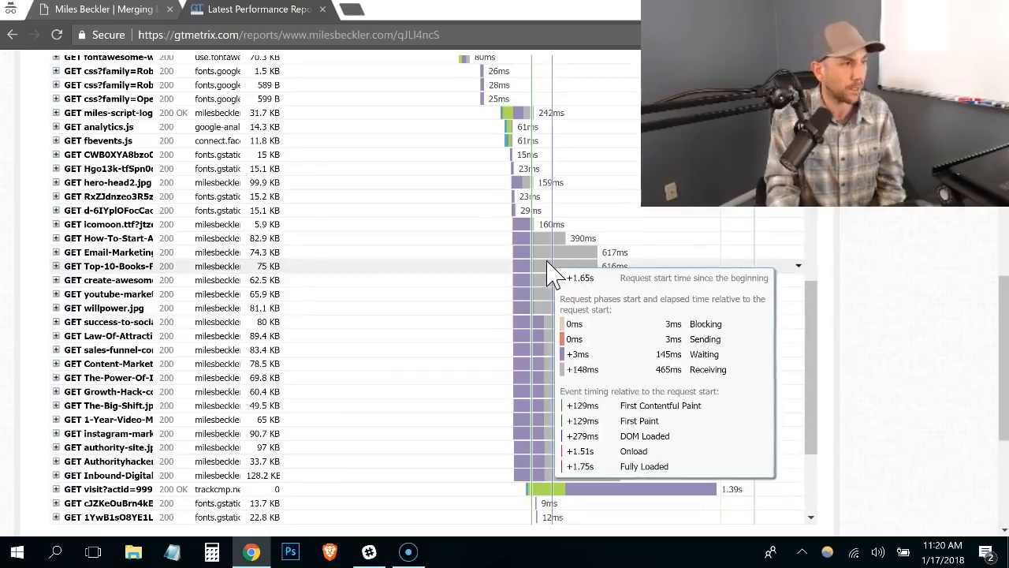
mouse_move(681, 261)
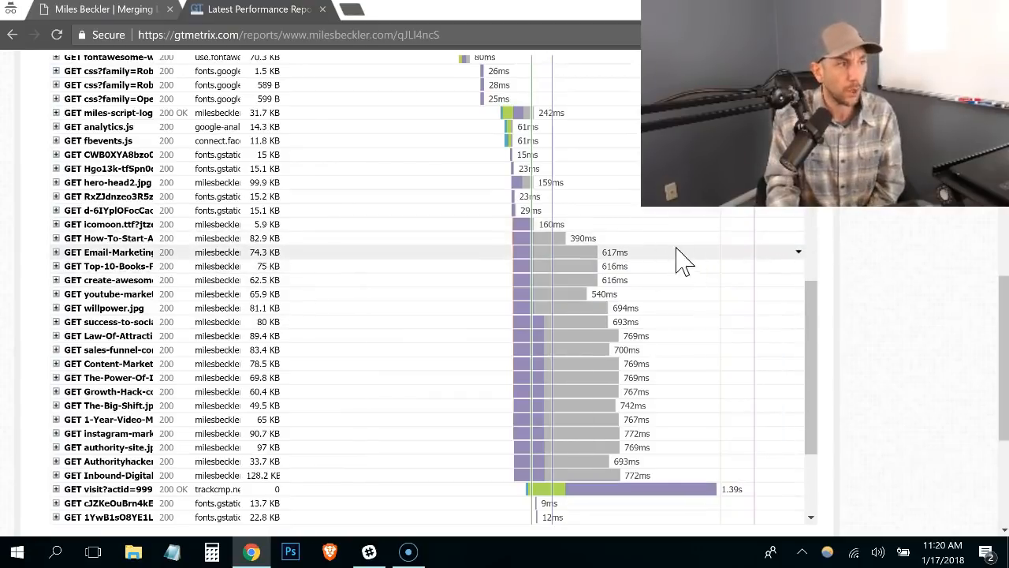
mouse_move(726, 271)
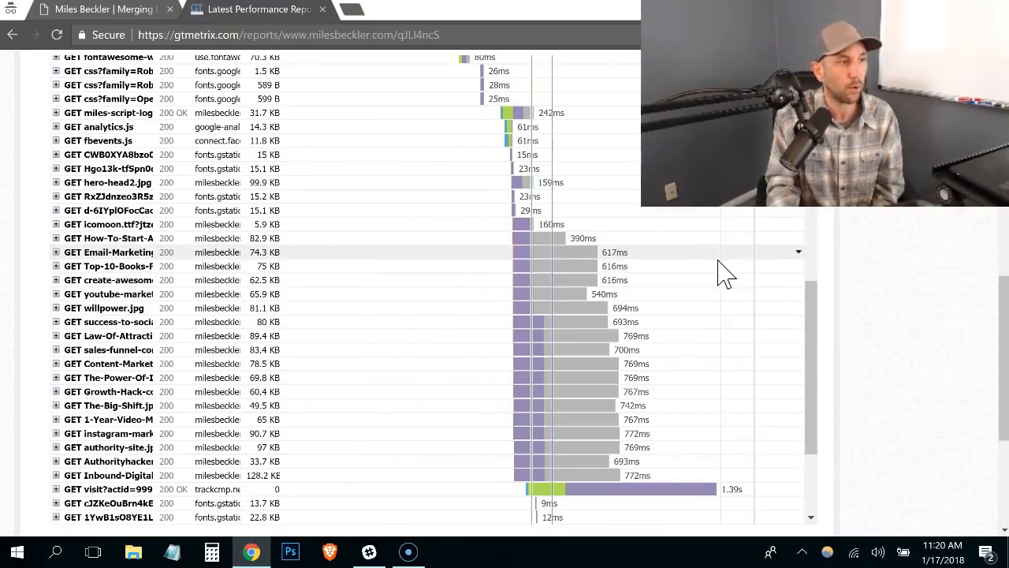
mouse_move(753, 460)
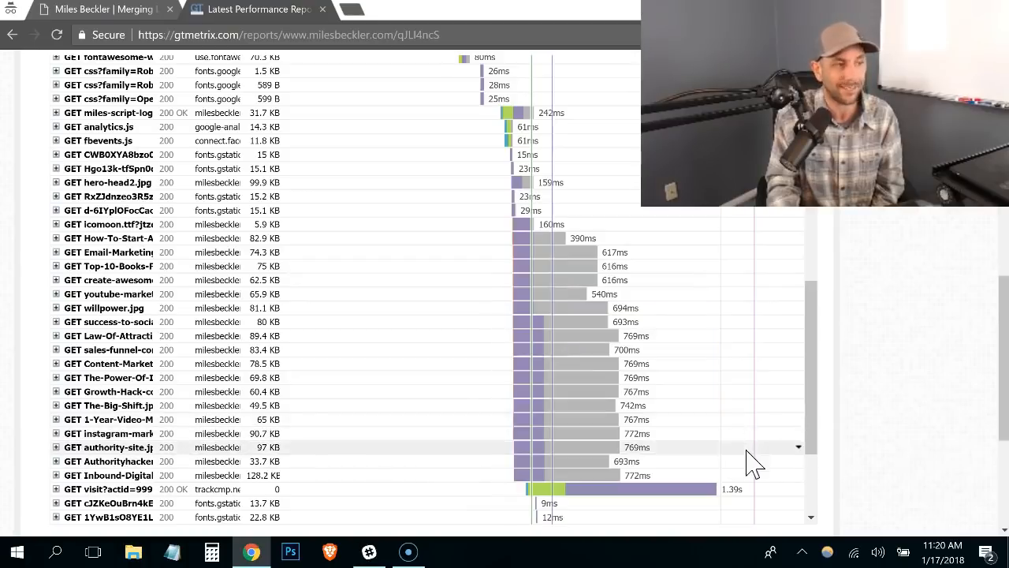
mouse_move(701, 319)
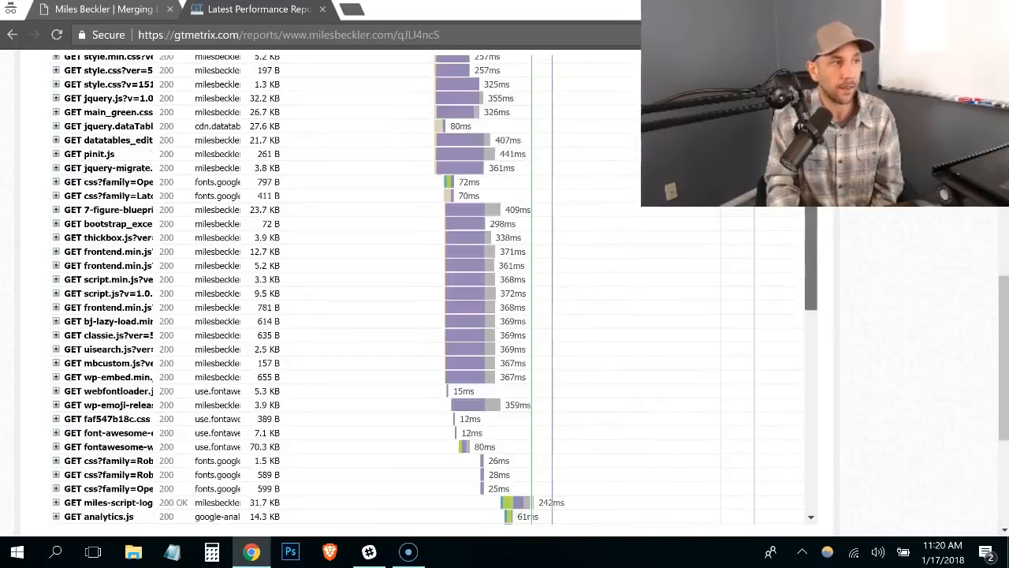
mouse_move(470, 370)
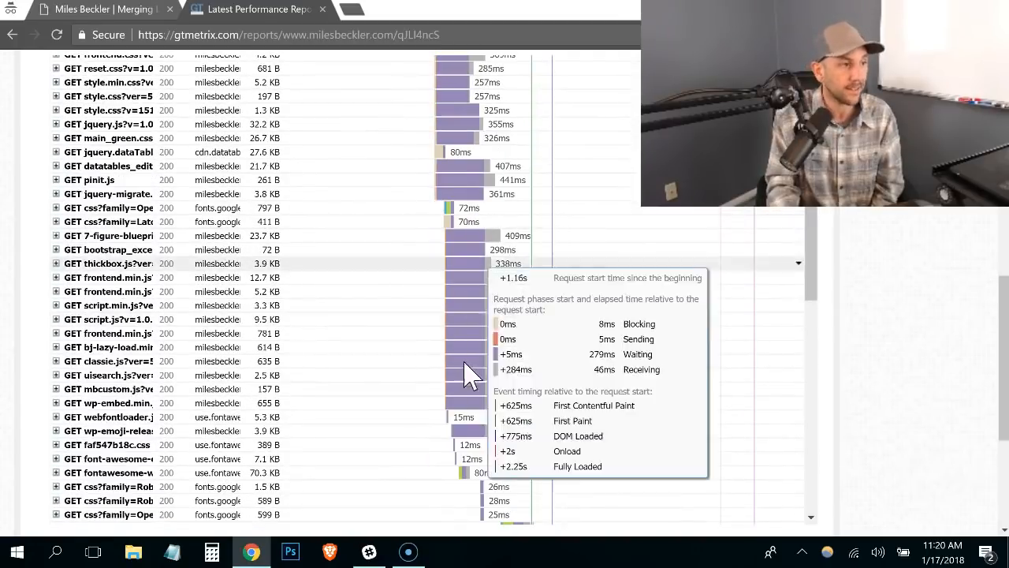
mouse_move(702, 249)
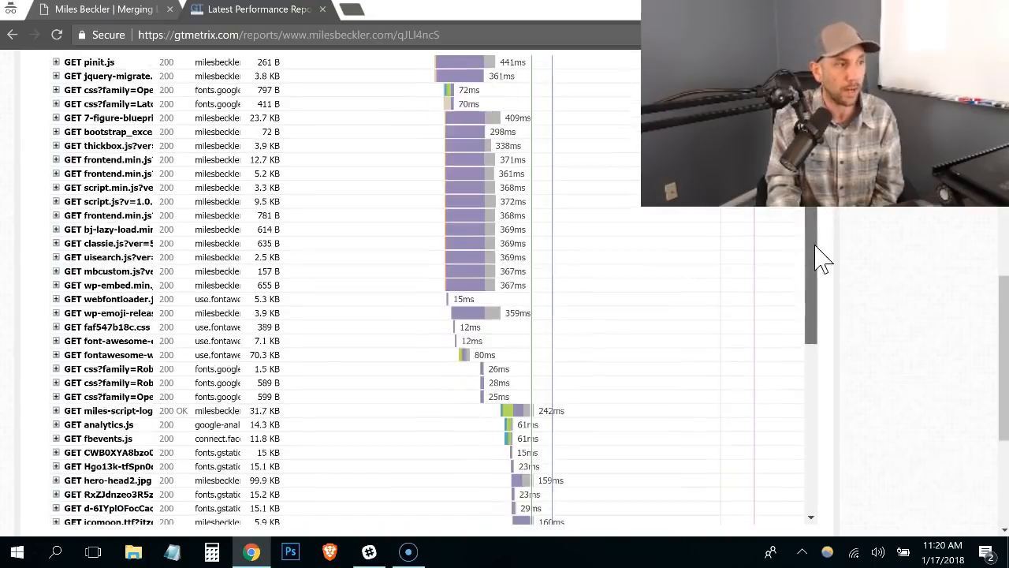
scroll(down, 3)
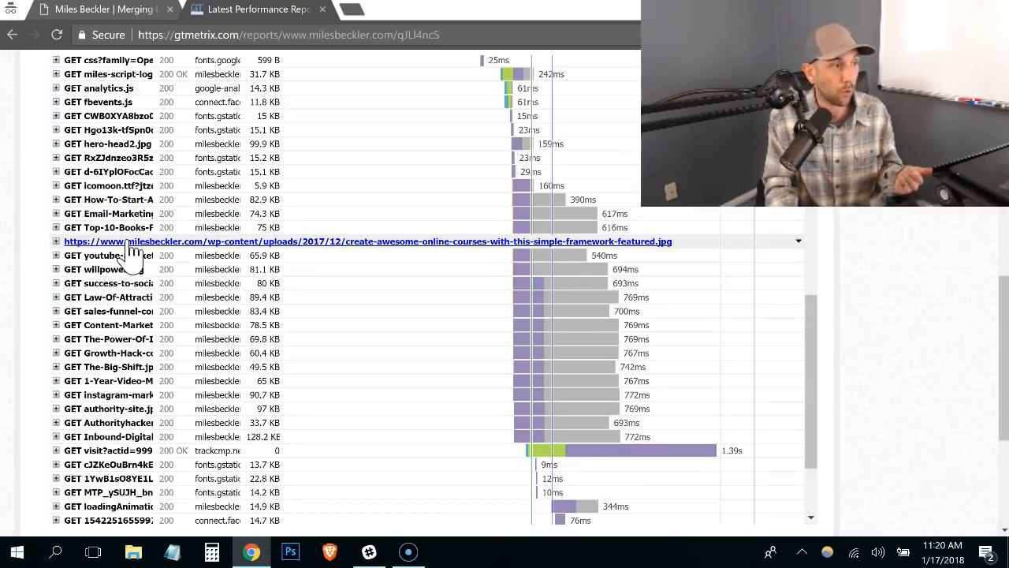
- Compare the live homepage's post images with the Waterfall image requests, ending on the live site
click(102, 9)
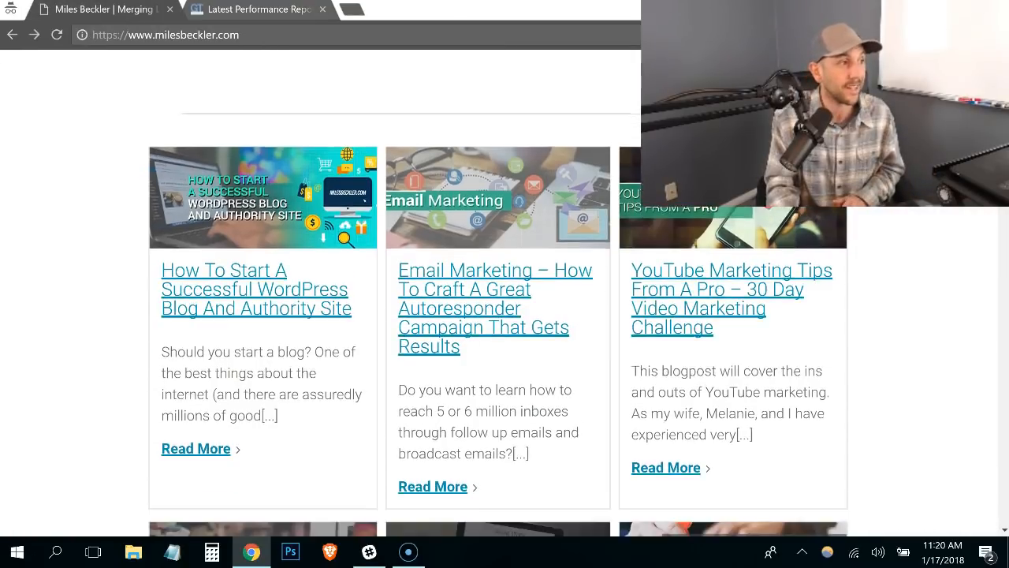
scroll(down, 3)
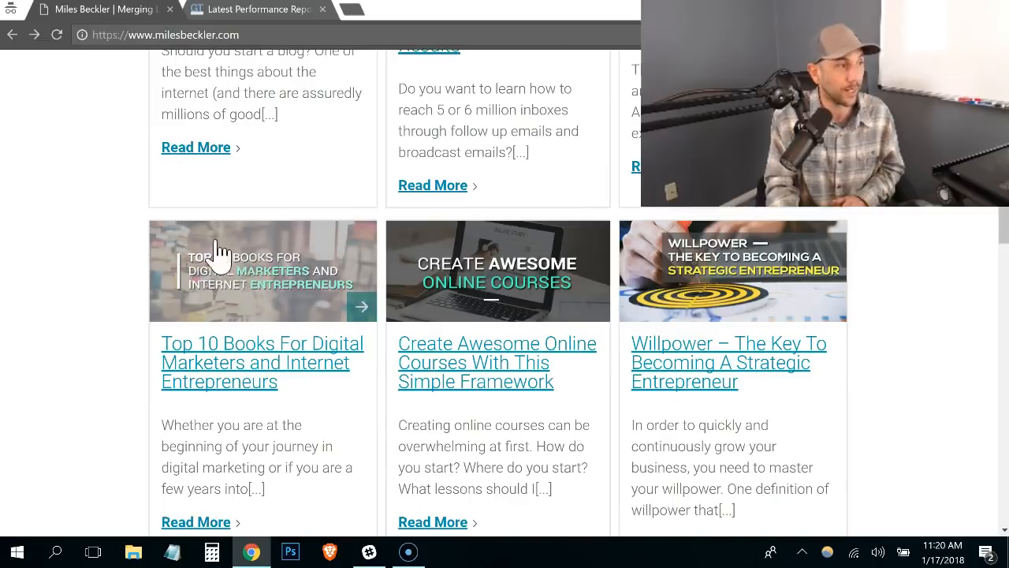
mouse_move(760, 249)
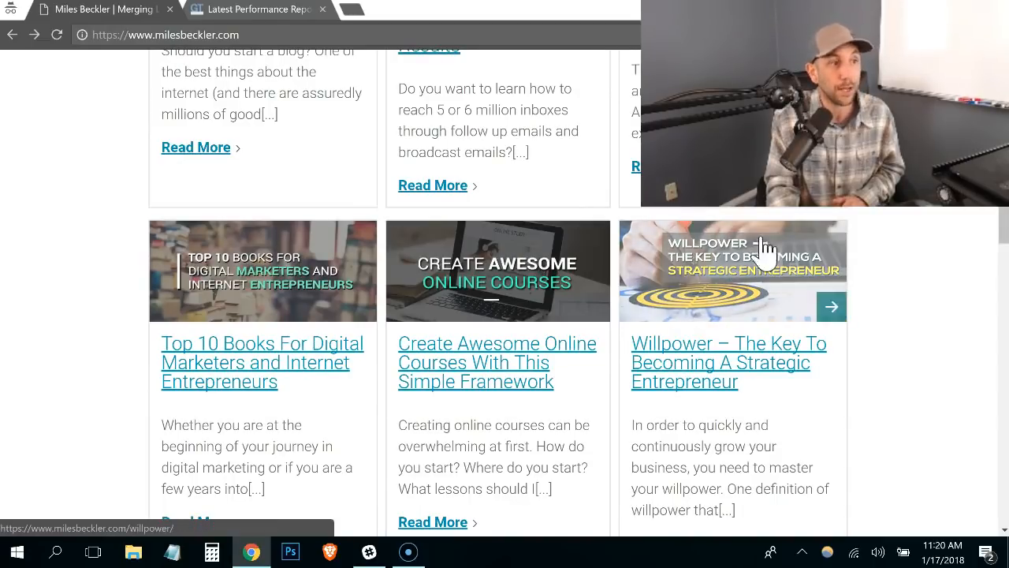
mouse_move(118, 28)
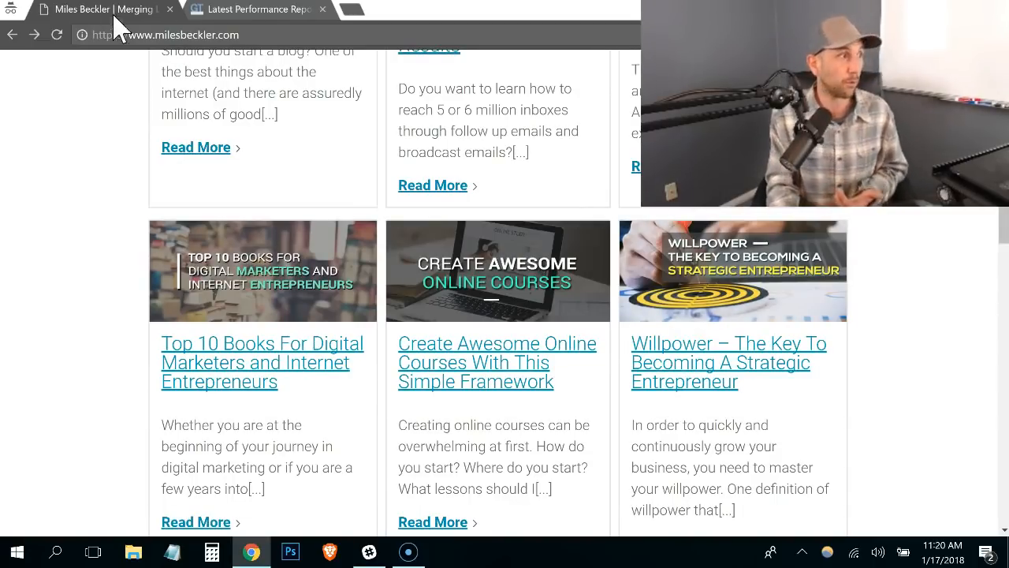
click(255, 10)
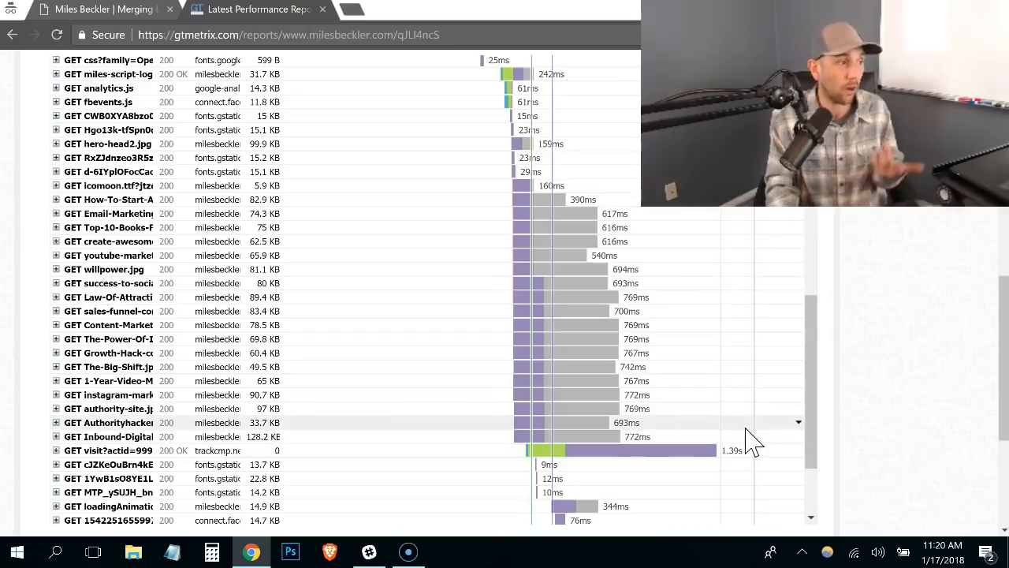
click(100, 10)
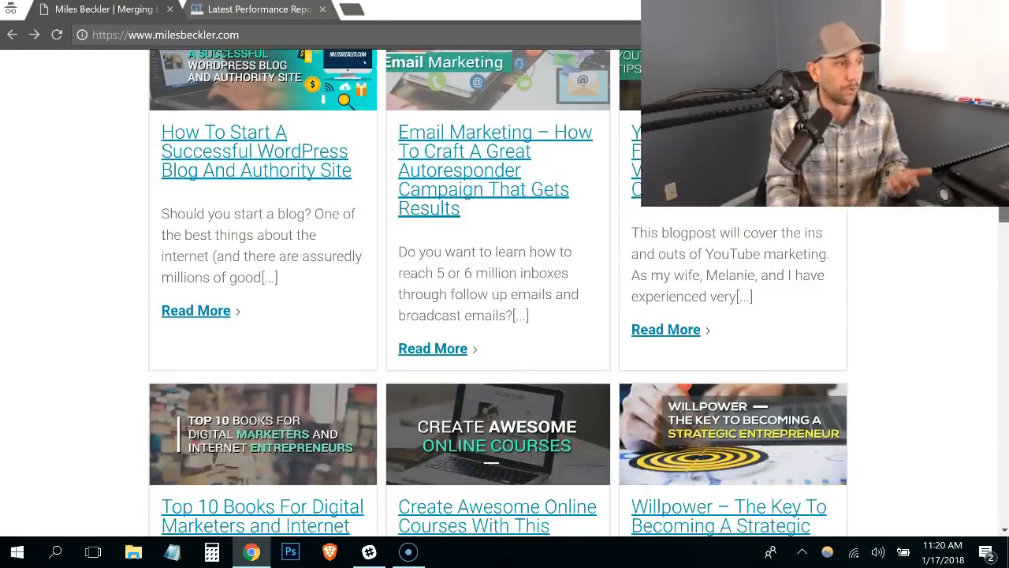
scroll(down, 3)
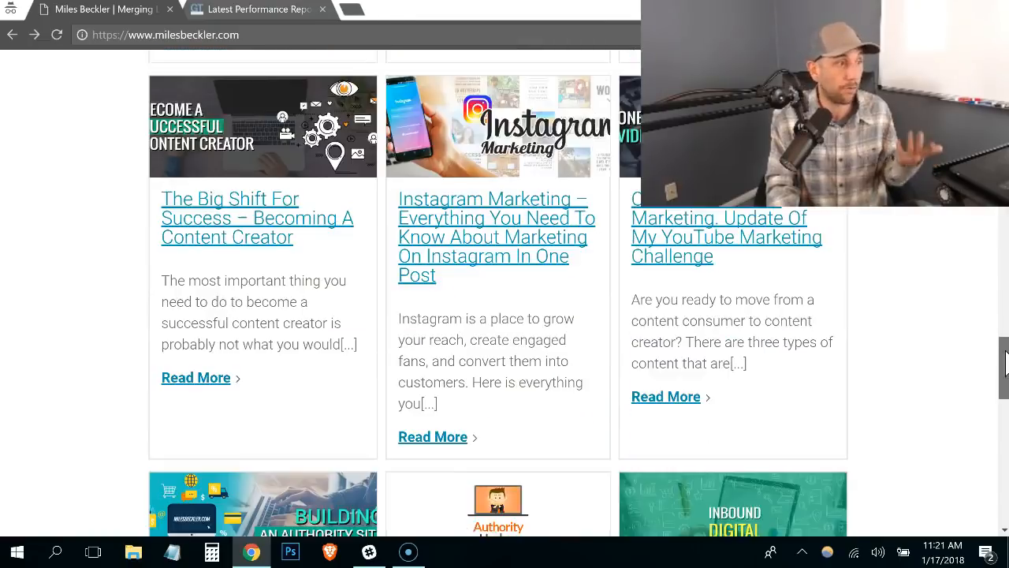
scroll(down, 3)
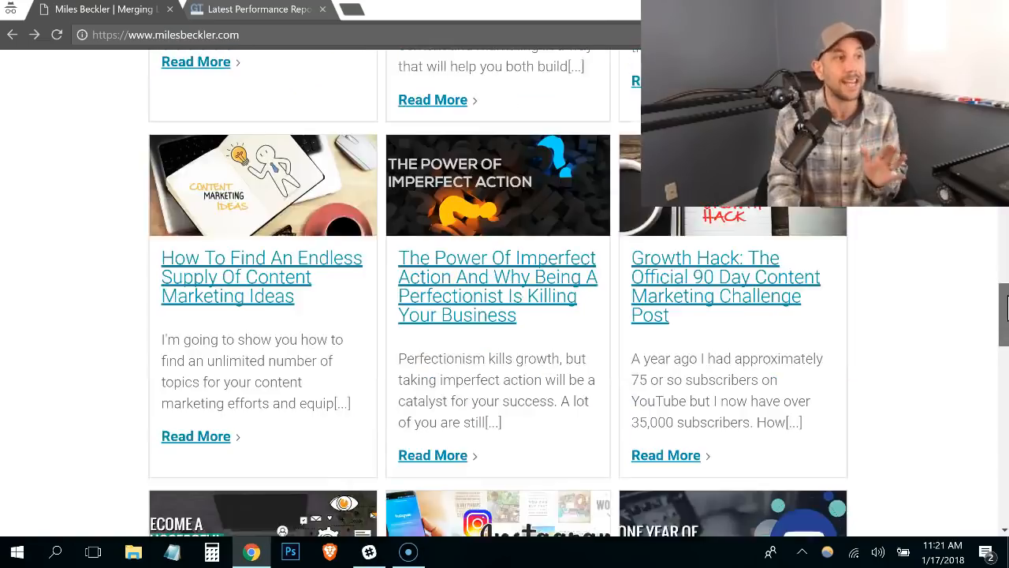
scroll(down, 3)
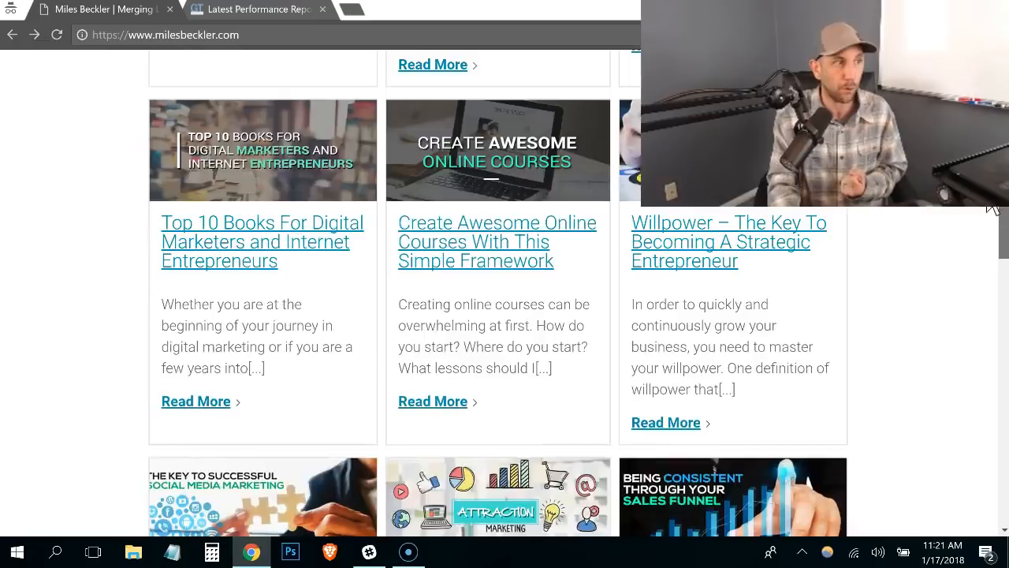
scroll(up, 3)
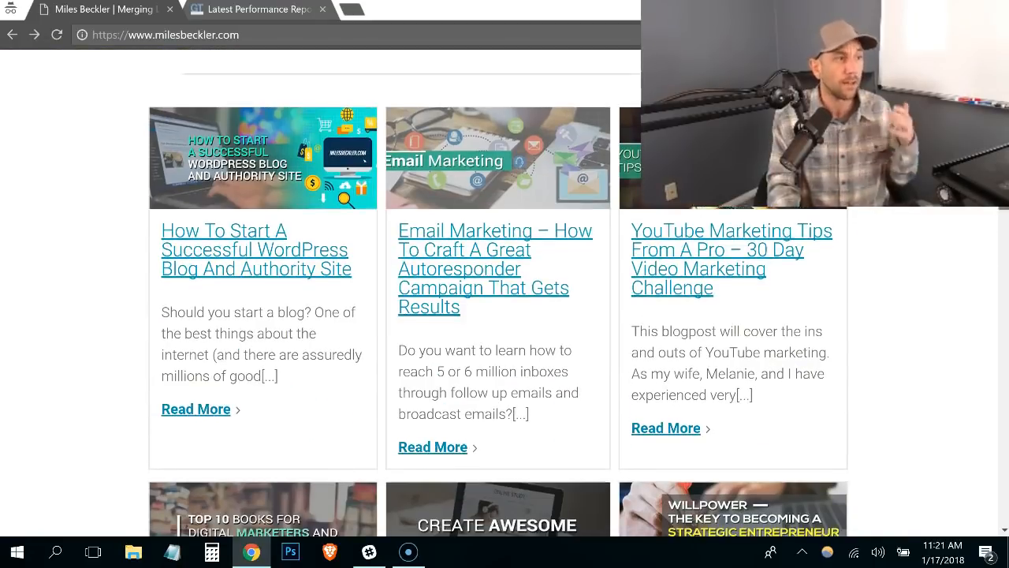
scroll(down, 3)
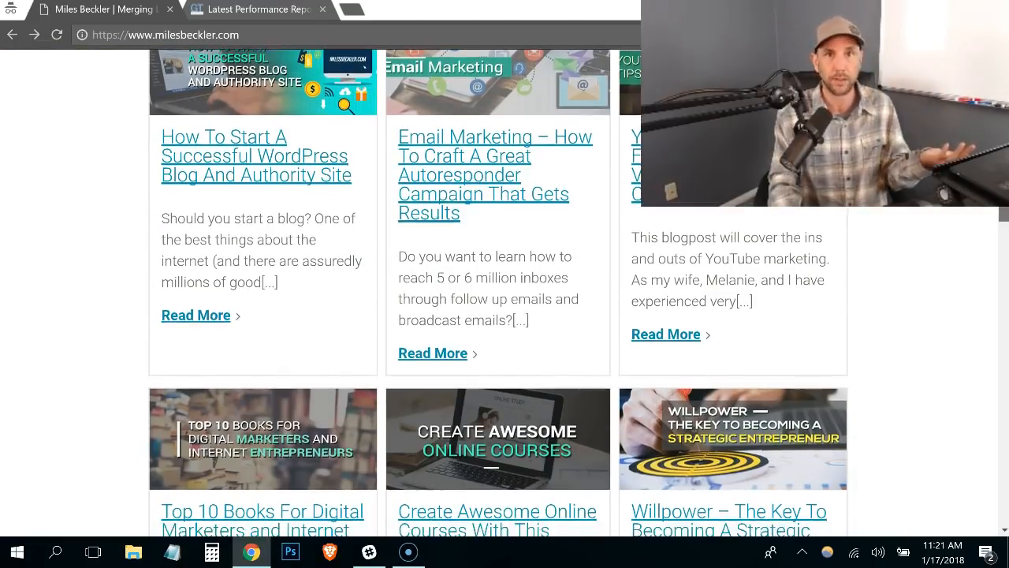
scroll(down, 3)
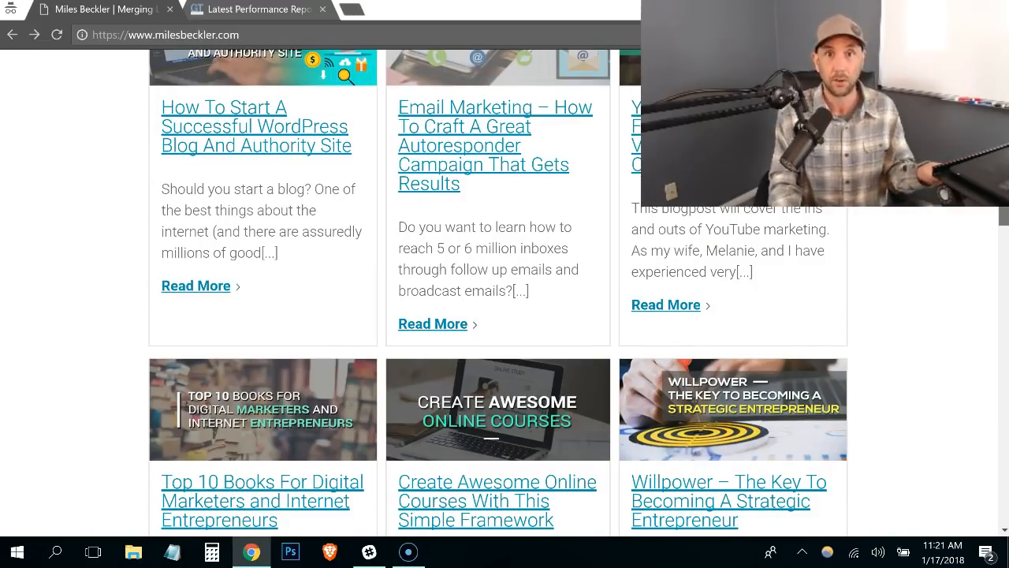
scroll(down, 3)
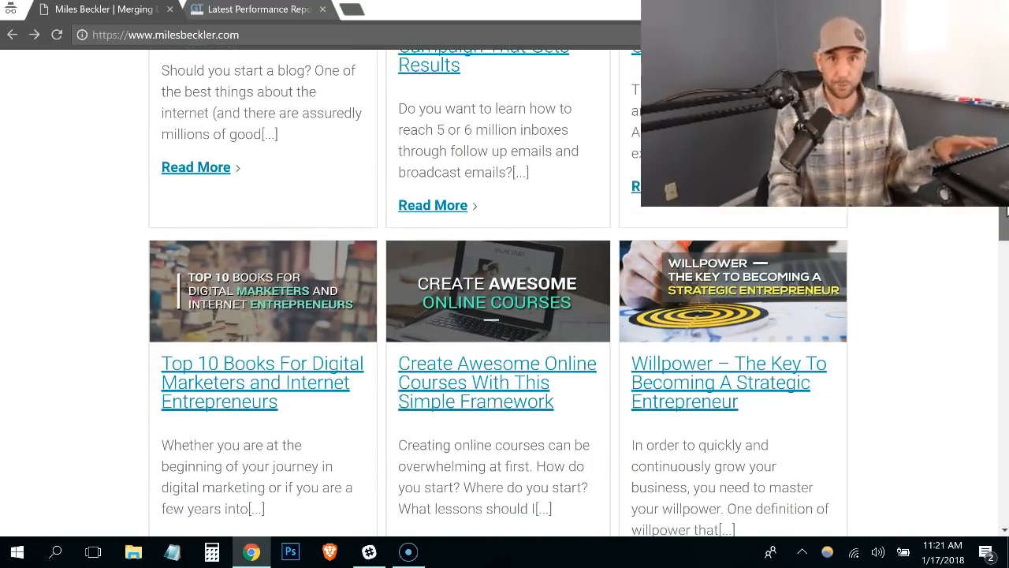
scroll(down, 3)
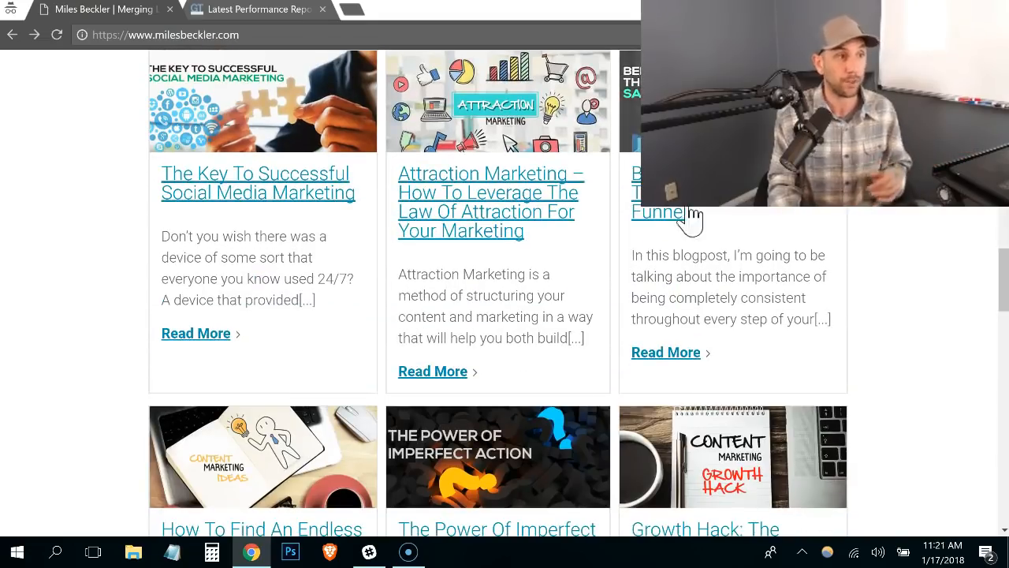
scroll(down, 3)
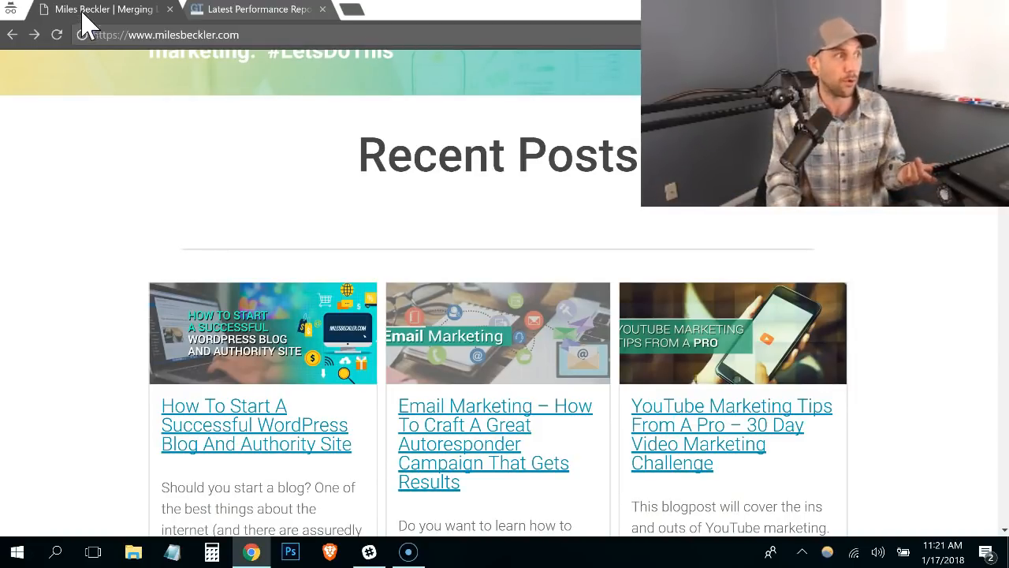
- Revisit the PageSpeed tab, then the Waterfall, and scroll down its request list
click(255, 9)
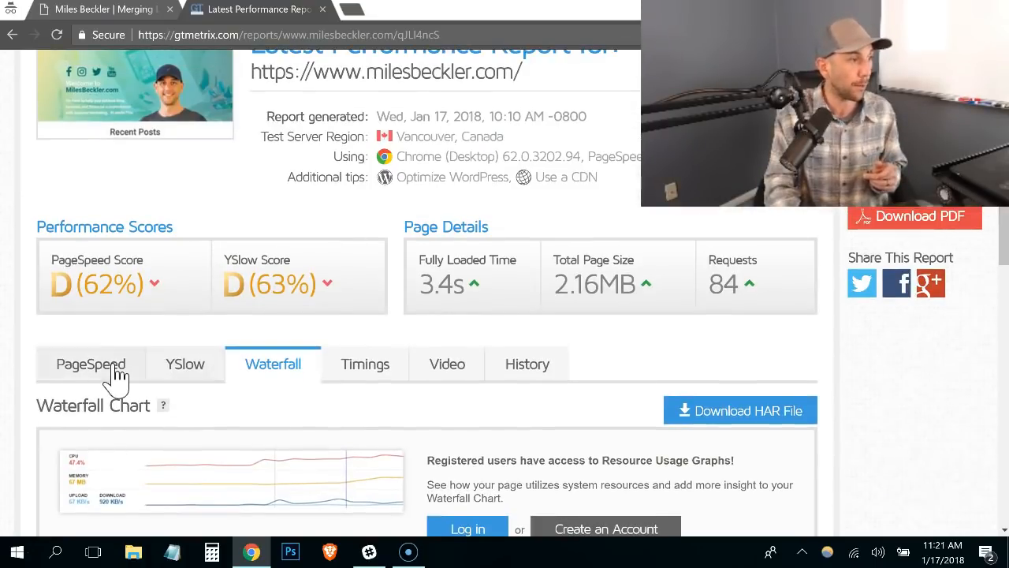
click(92, 363)
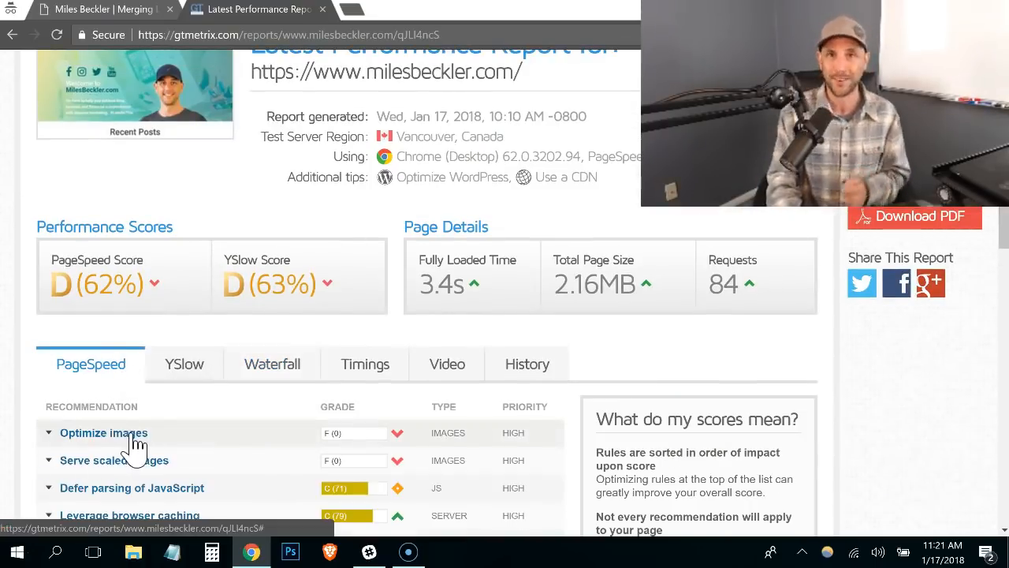
mouse_move(185, 362)
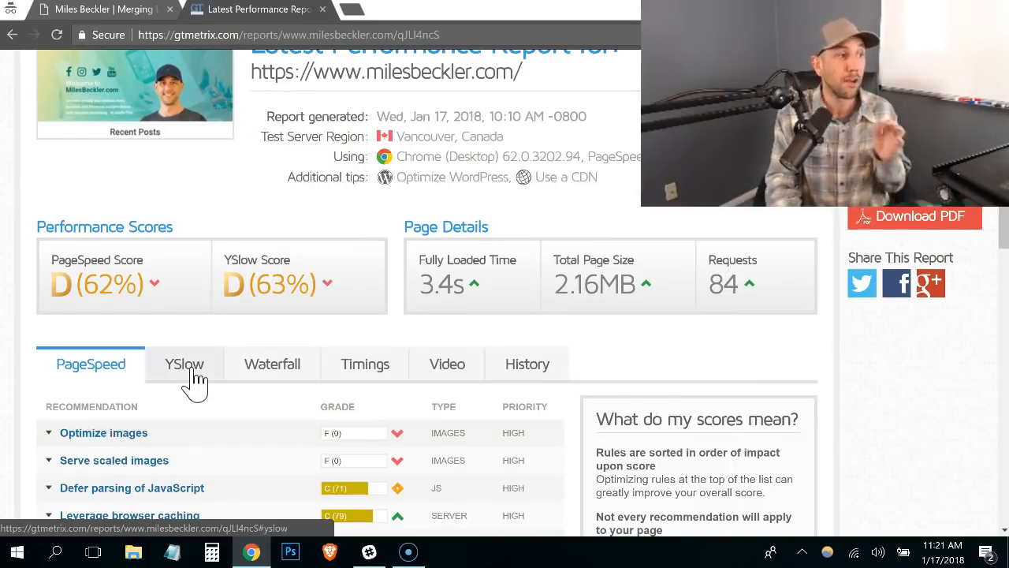
click(272, 362)
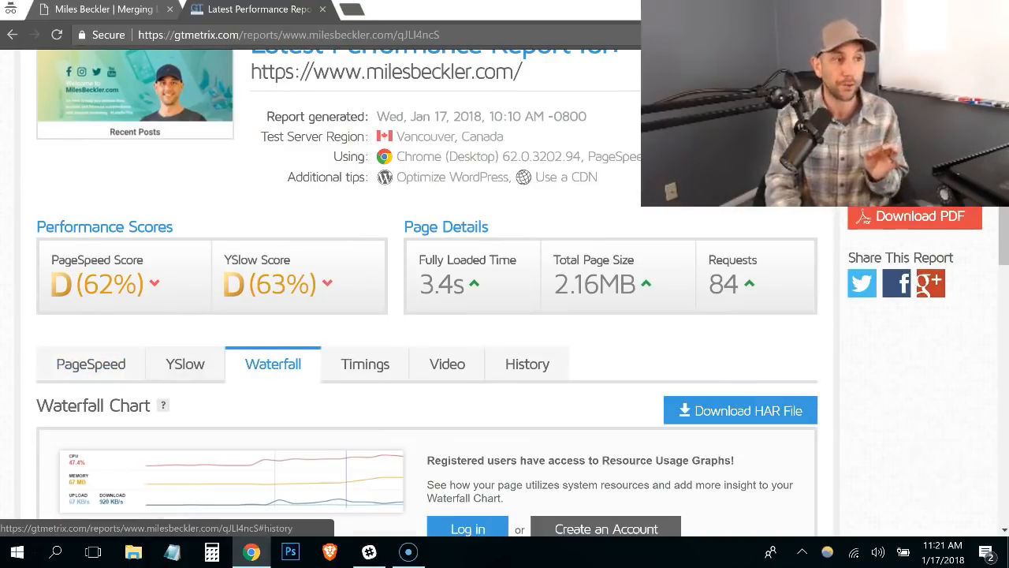
scroll(down, 3)
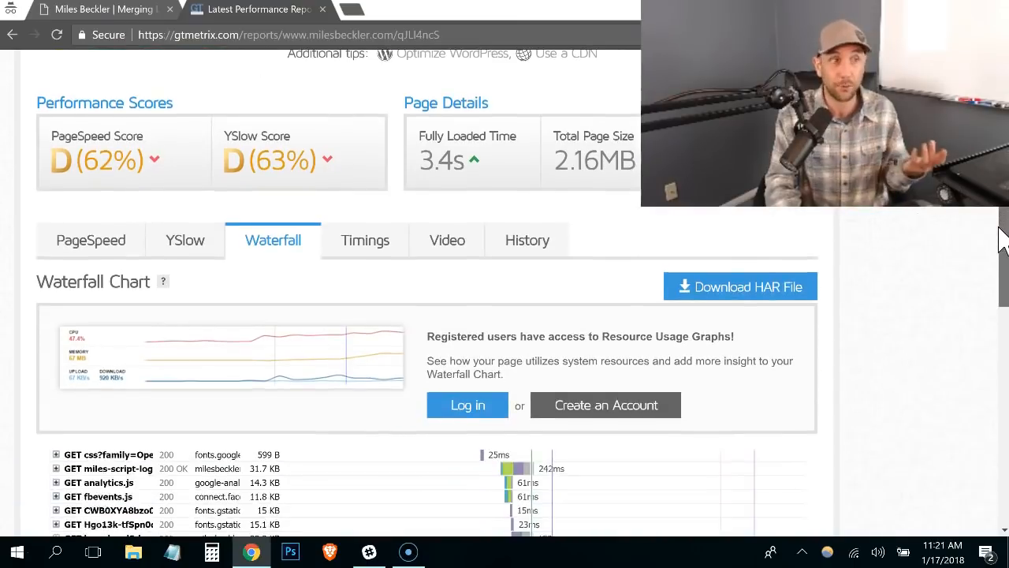
scroll(down, 3)
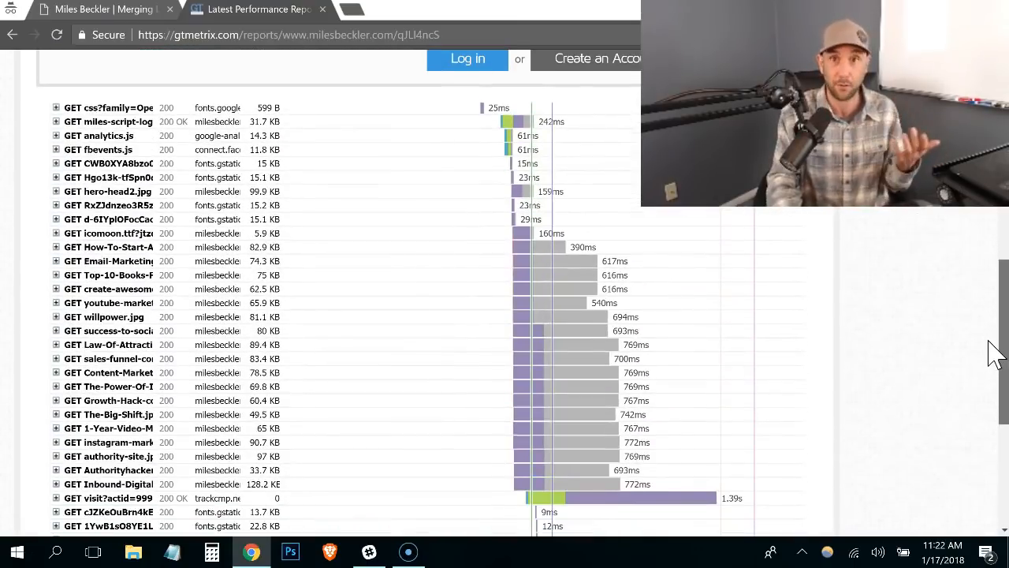
scroll(down, 3)
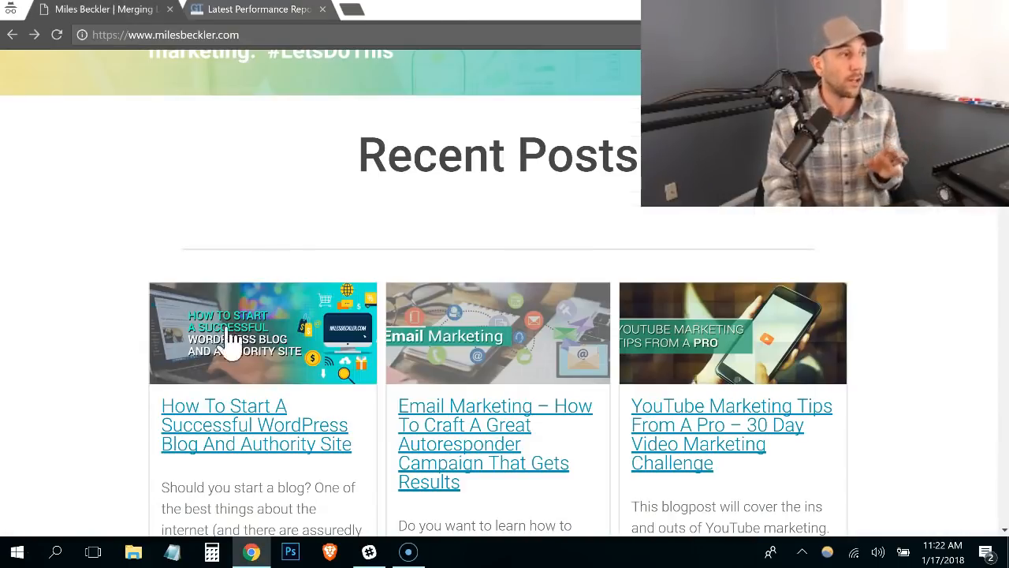
- Open the first Recent Posts article, 'How To Start A Successful WordPress Blog And Authority Site'
click(262, 333)
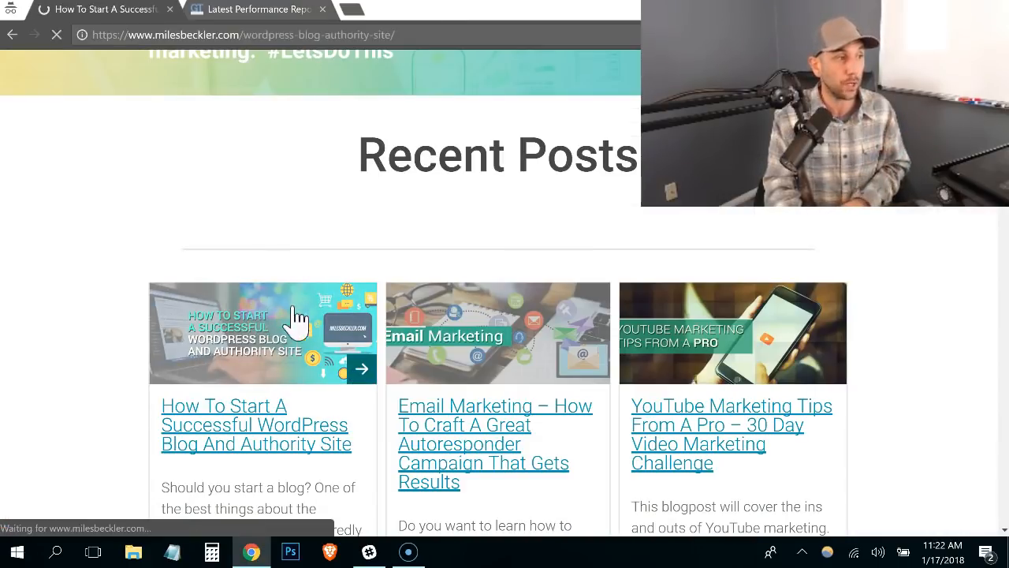
click(262, 331)
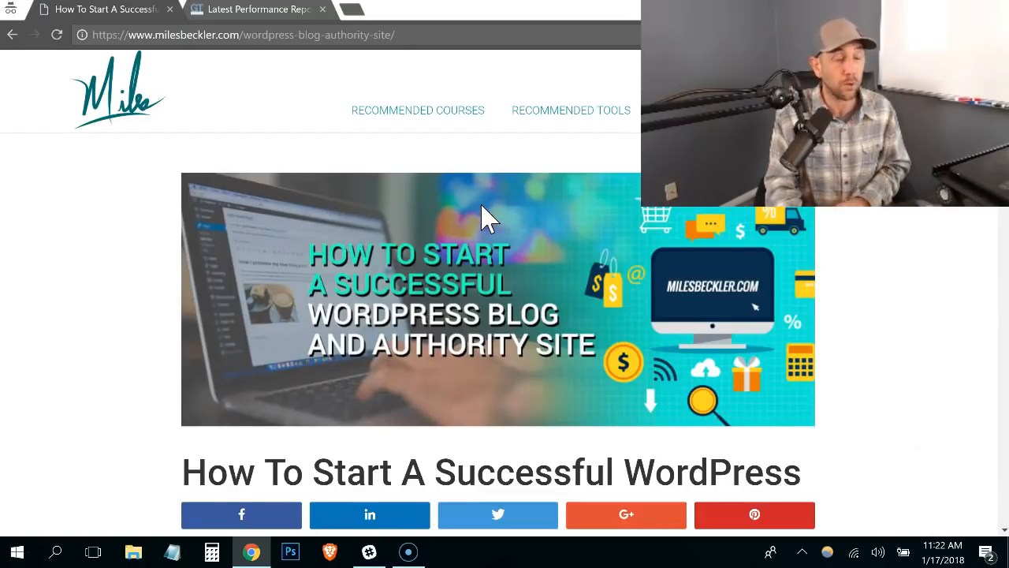
mouse_move(612, 234)
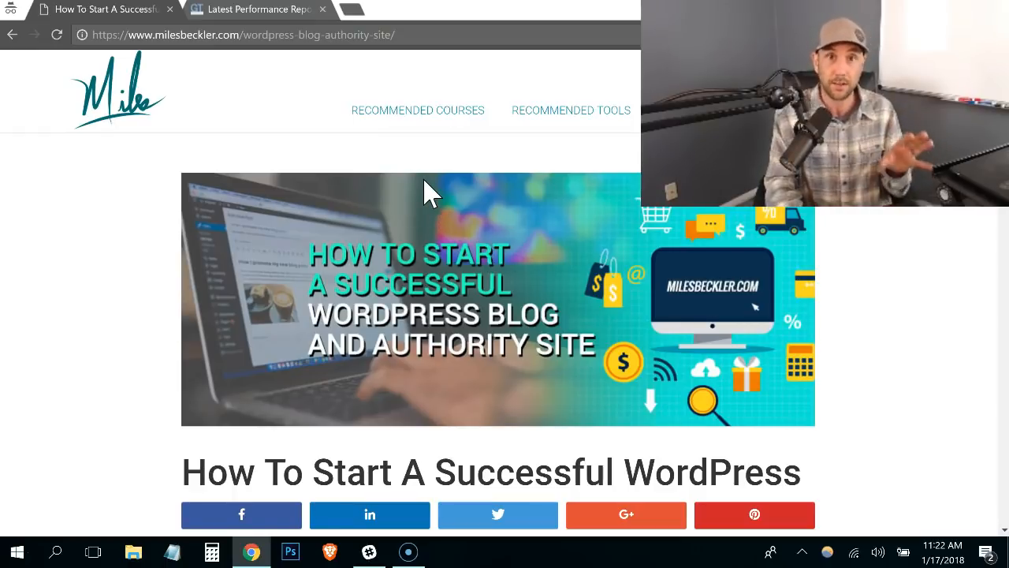
mouse_move(481, 196)
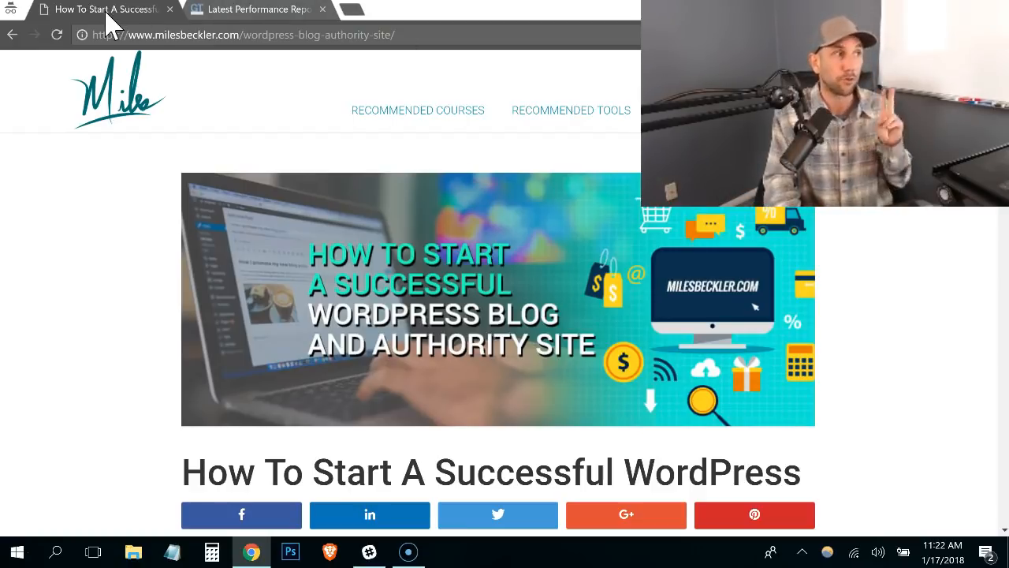
- Return to the GTmetrix Waterfall and scroll down to the trackcmp.net visit request row
click(255, 10)
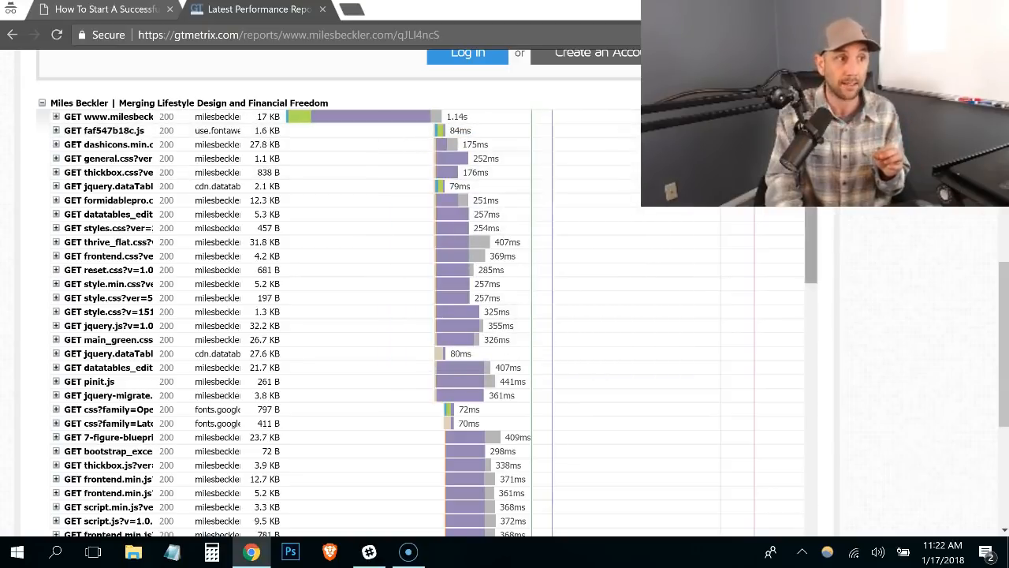
scroll(down, 3)
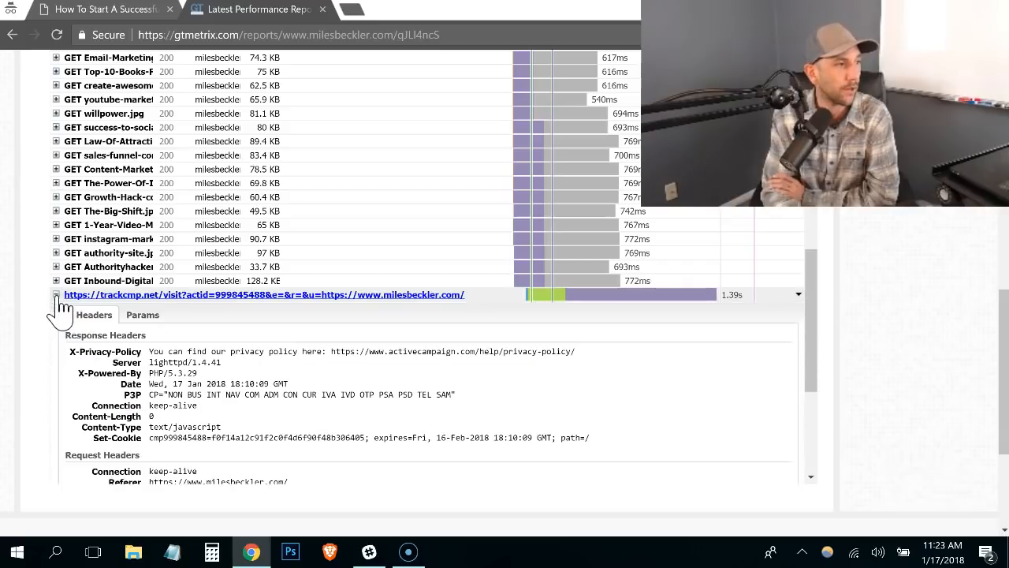
- Collapse the trackcmp.net headers and scroll to the 84-request, 2.2MB, 3.4s total
click(57, 295)
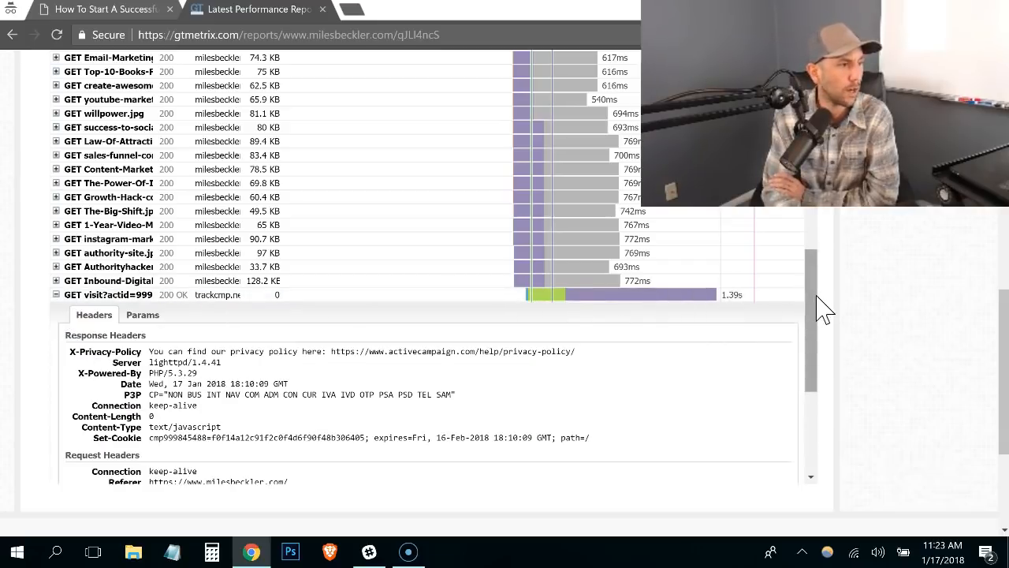
scroll(down, 3)
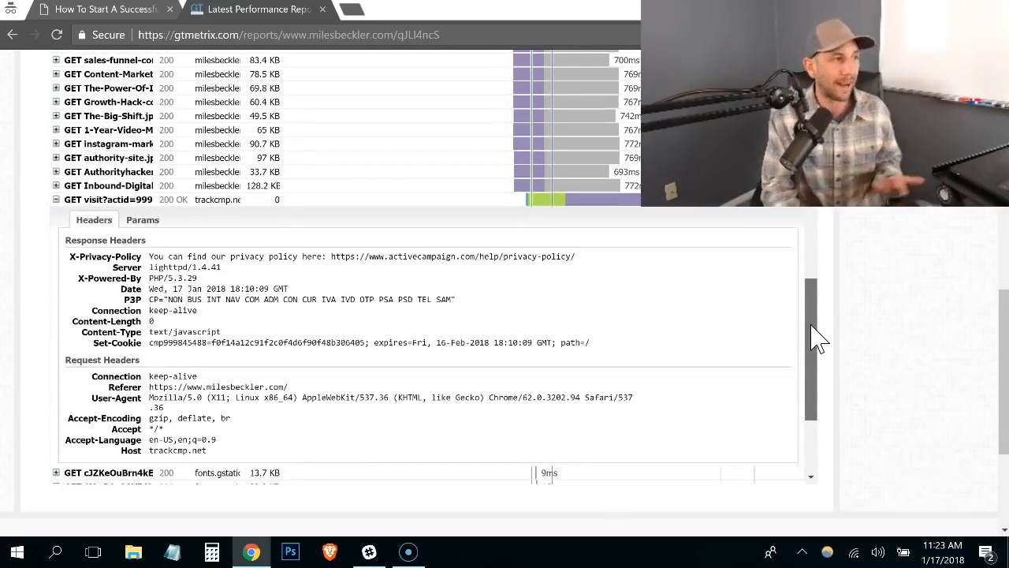
scroll(down, 3)
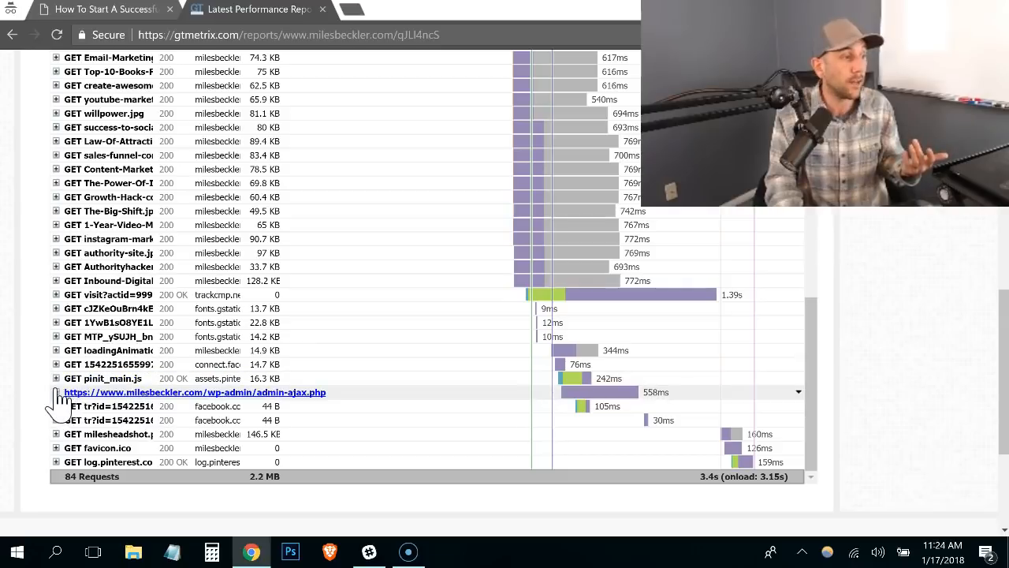
mouse_move(205, 407)
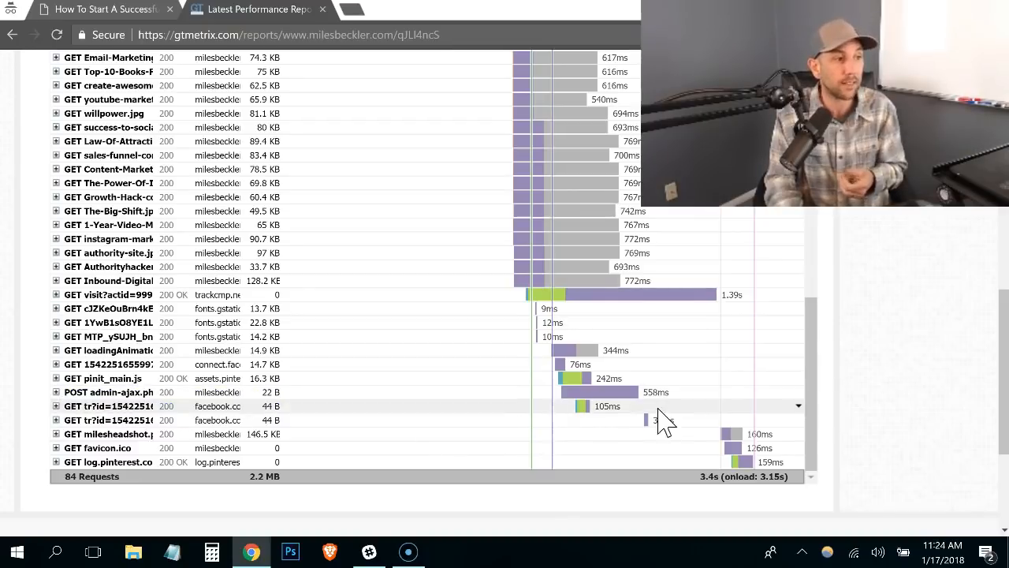
- Scroll the waterfall back to its first rows, led by the 1.14 s homepage request
scroll(up, 3)
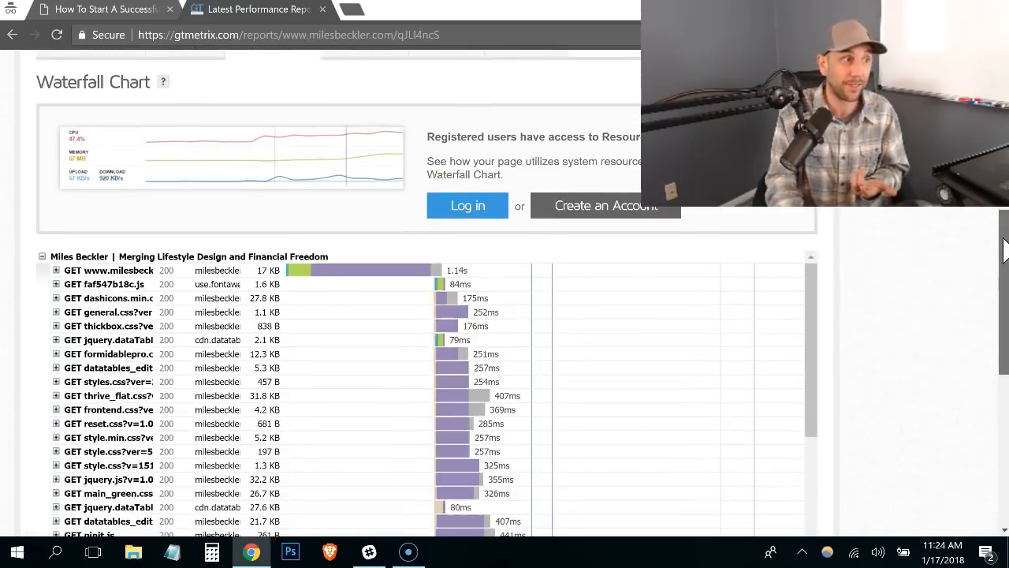
scroll(down, 3)
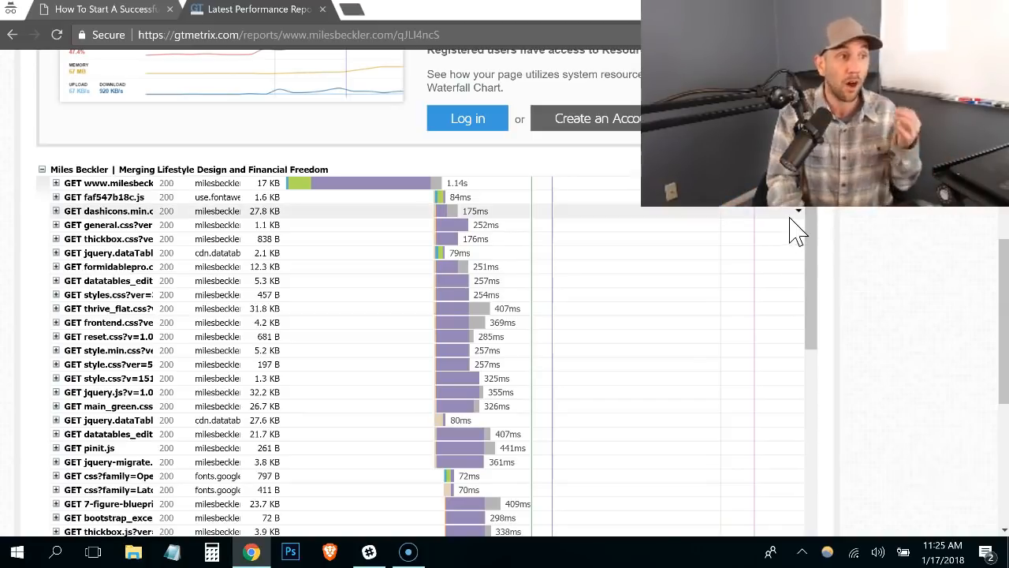
- Scan the remaining waterfall rows, then the PageSpeed grades such as Optimize images F and Minify CSS A
scroll(down, 3)
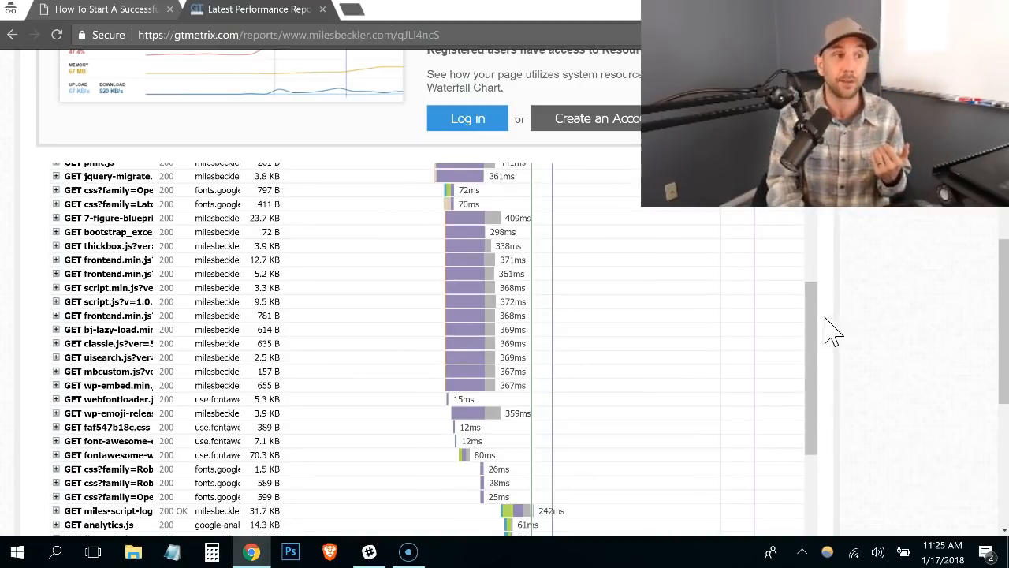
scroll(down, 3)
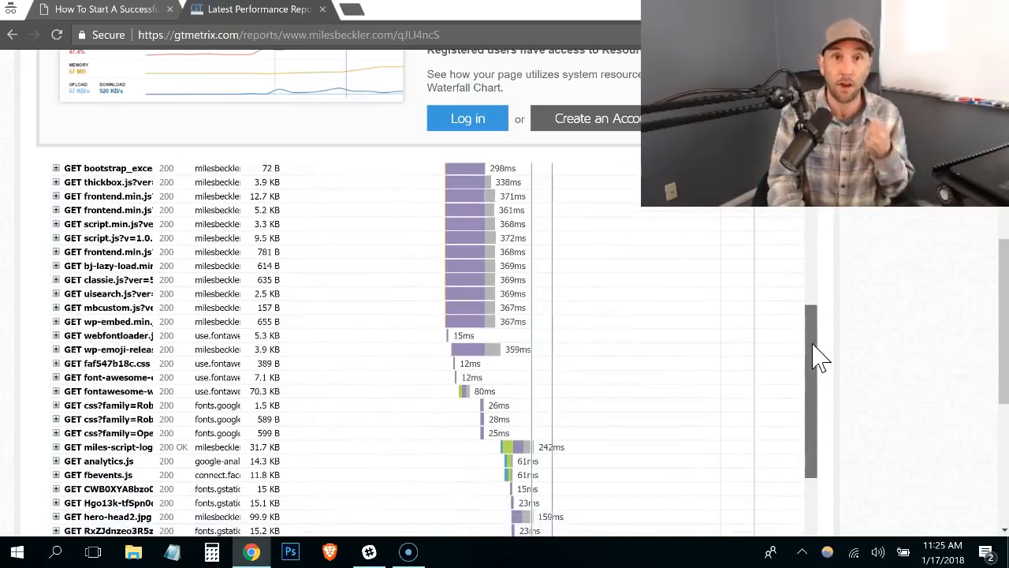
scroll(down, 3)
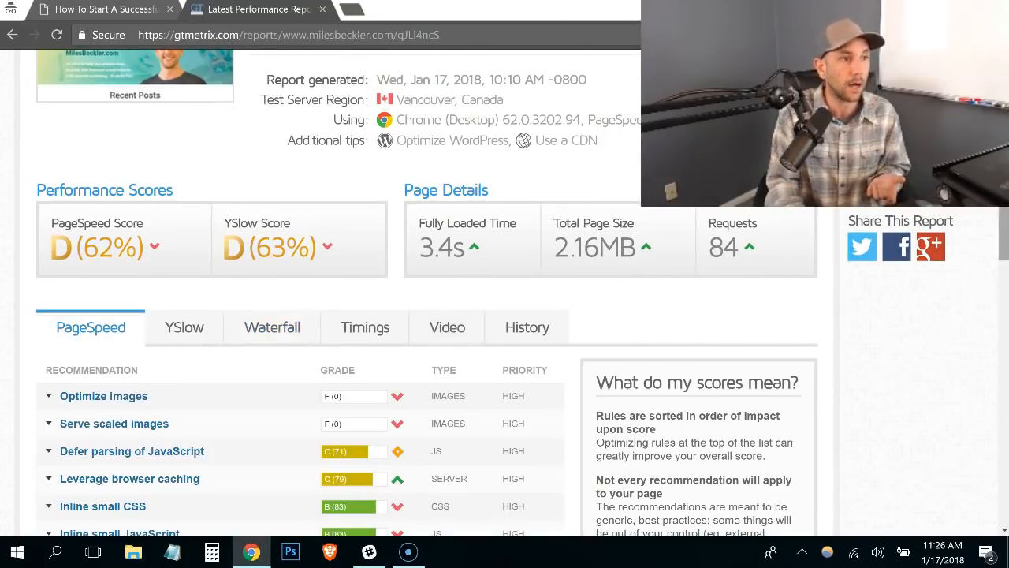
scroll(down, 3)
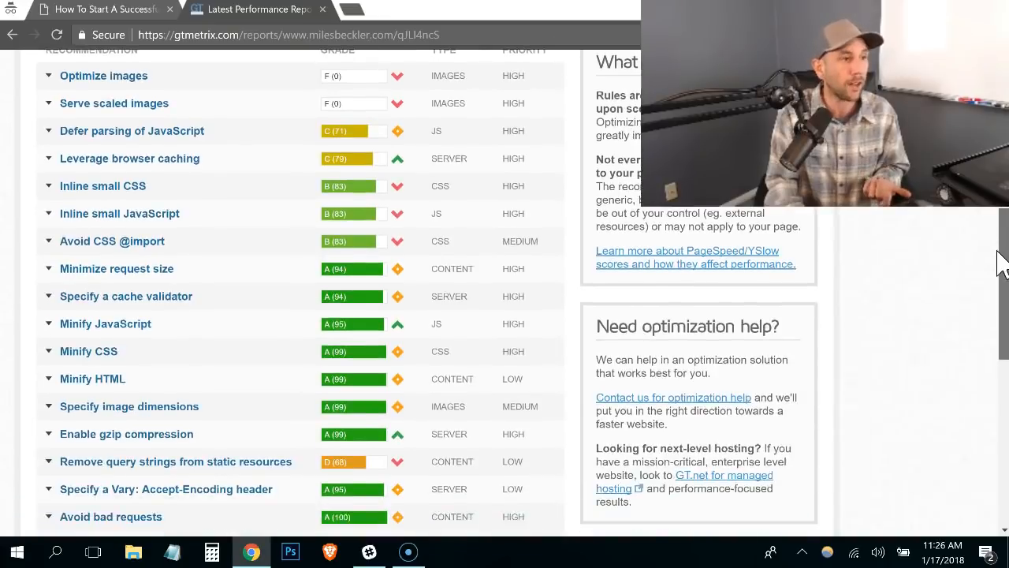
scroll(down, 3)
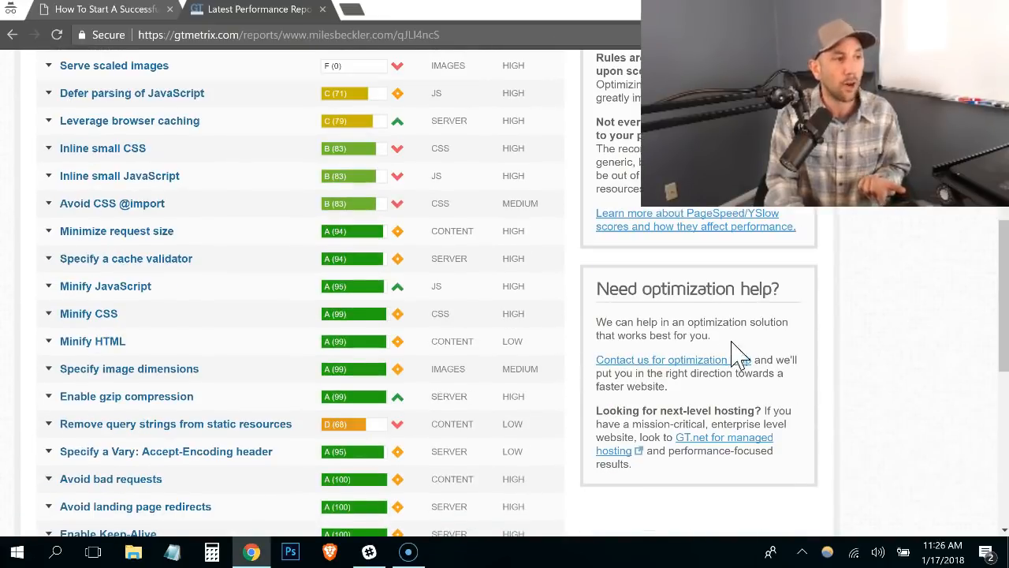